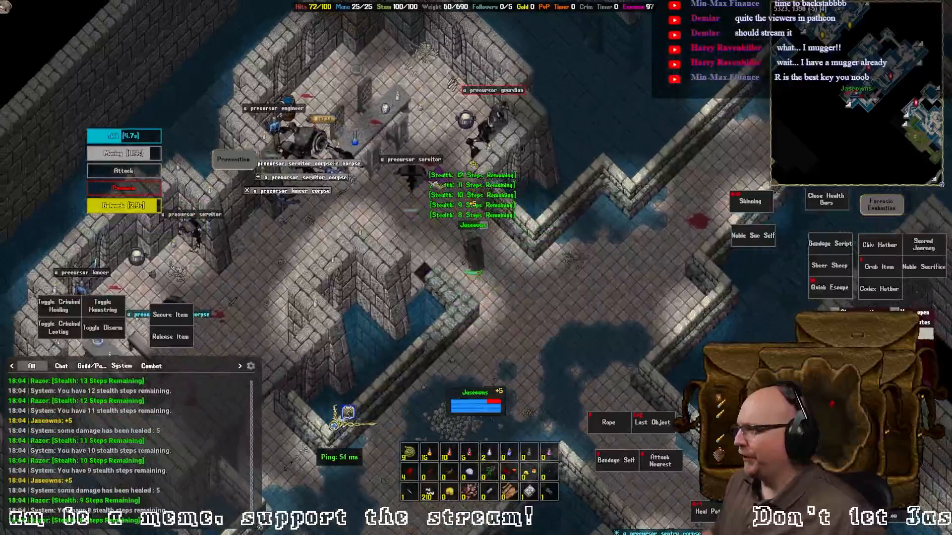
Bring up the Razor assistant window over the game at its default profile settings
key(v)
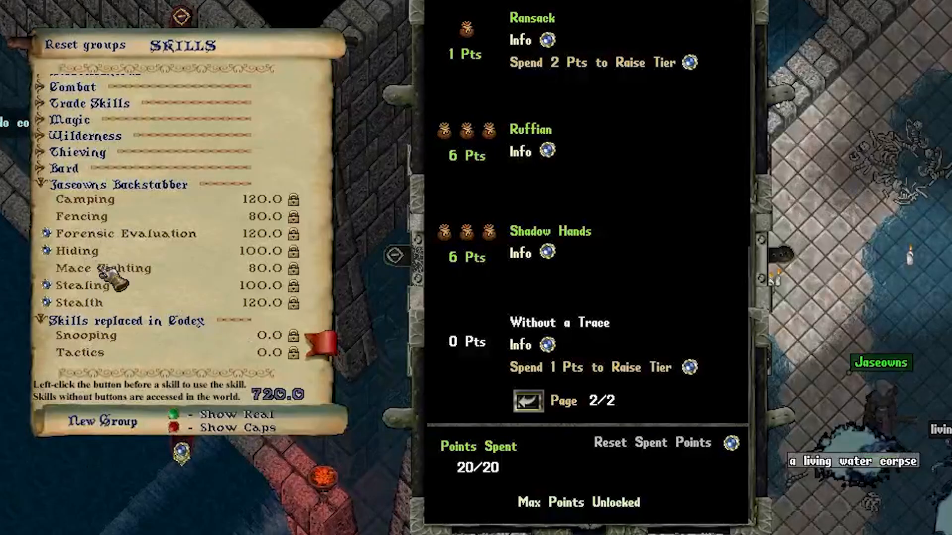
mouse_move(109, 228)
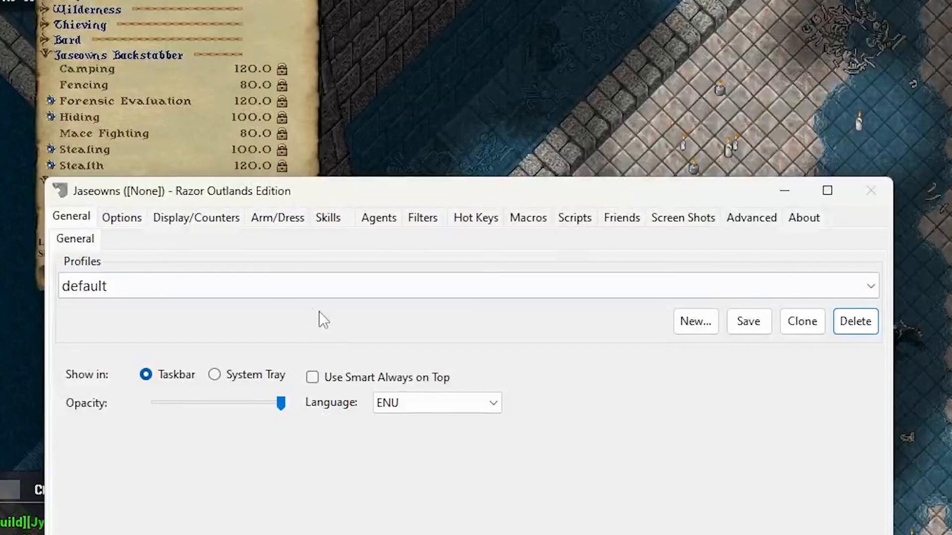
Create a new profile named jaseowns-backstab-guide and make it the active profile
click(695, 321)
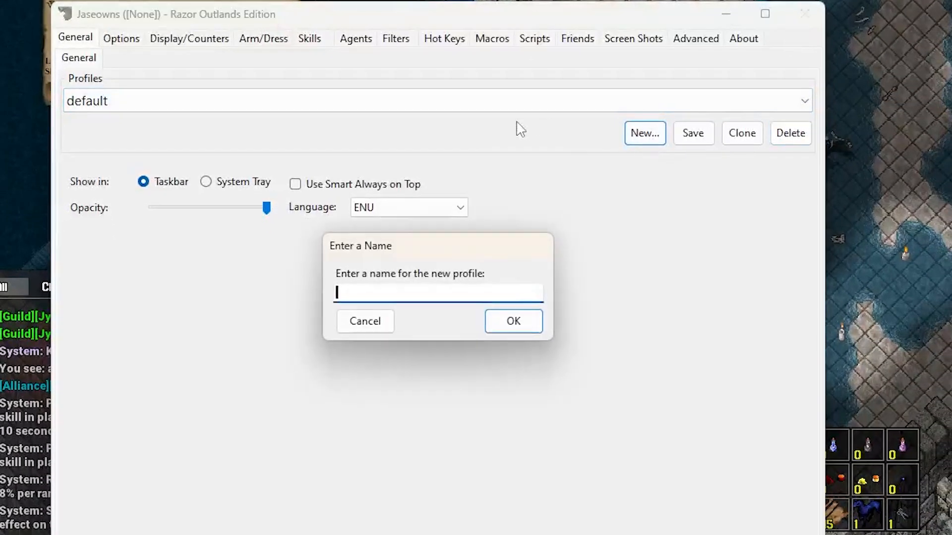
text(jase)
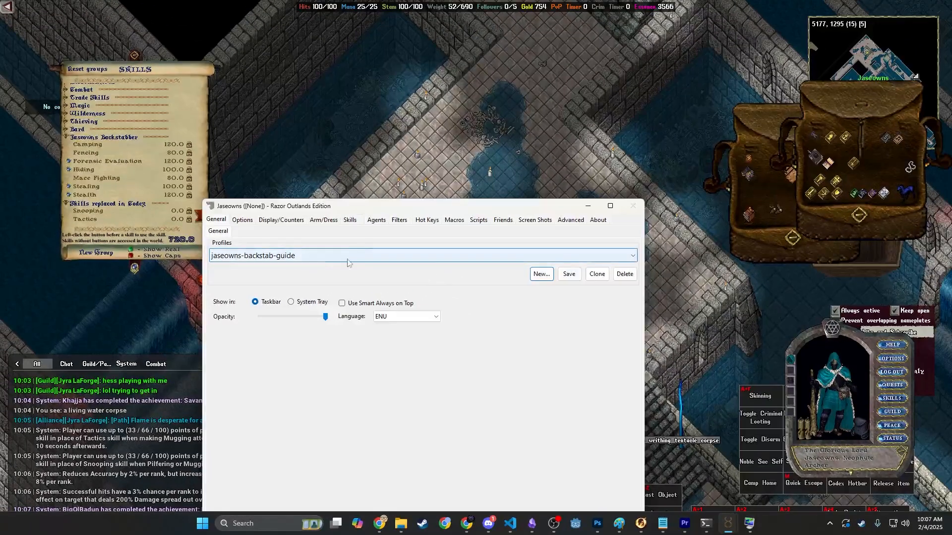
Add a new script category named Mugger Example in the Scripts section
click(478, 220)
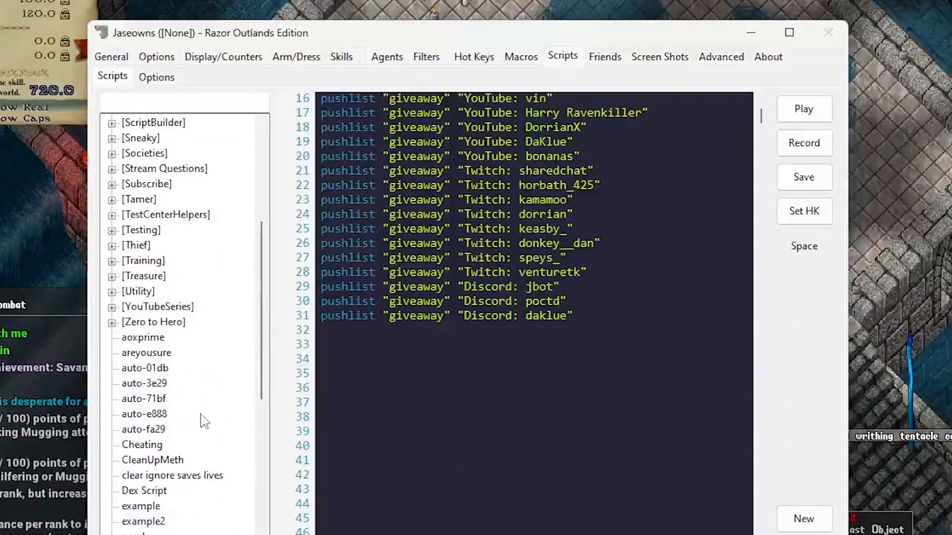
click(803, 518)
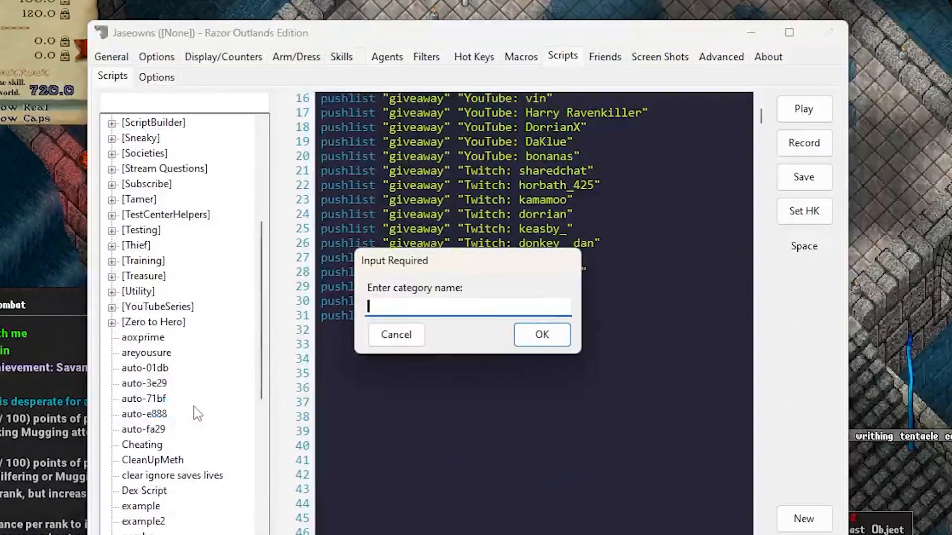
text(Mugger Exa)
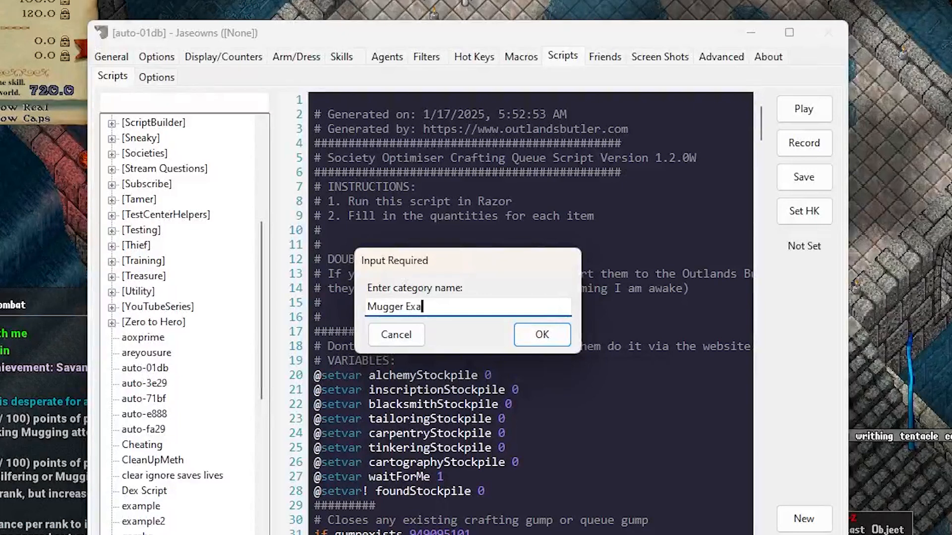
click(542, 334)
text(Hide and Stea)
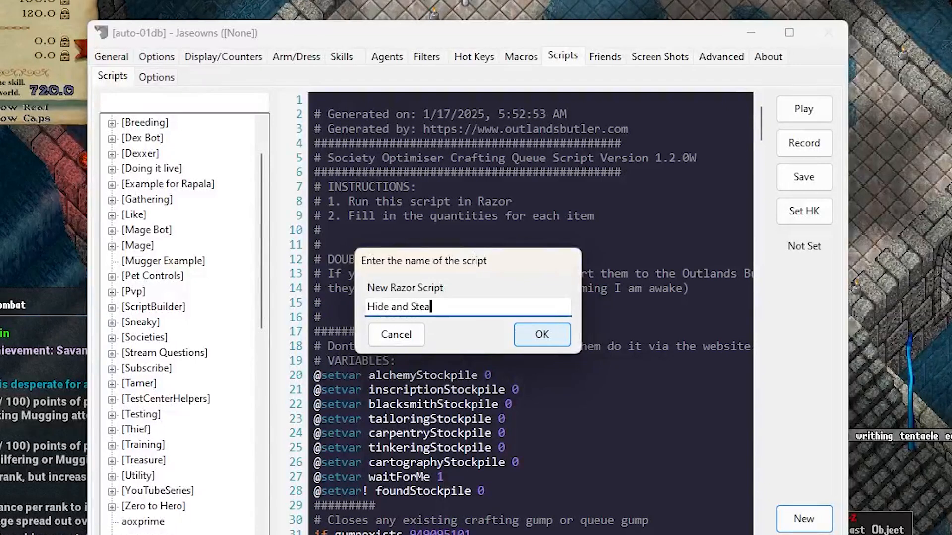
Create the Hide and Stealth script with an if hidden / else block and save it
click(542, 334)
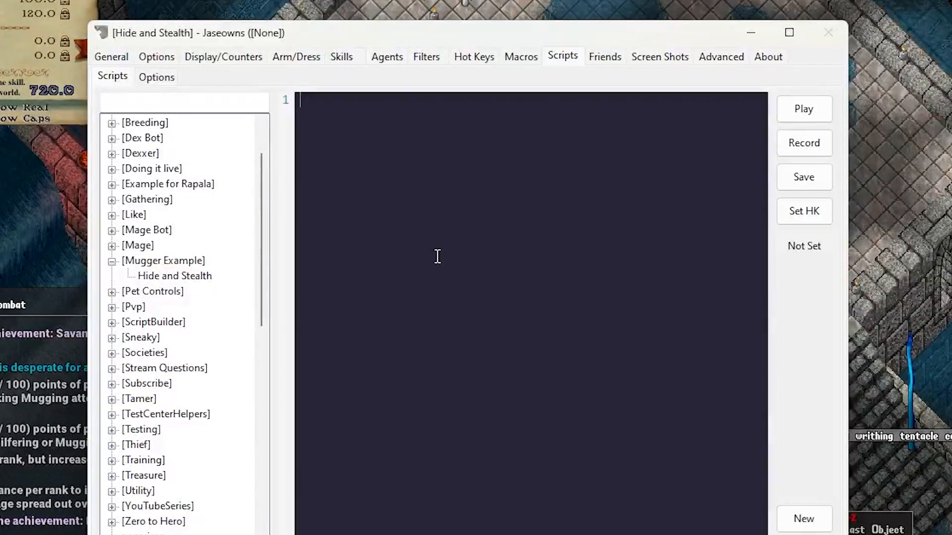
text(if hidden)
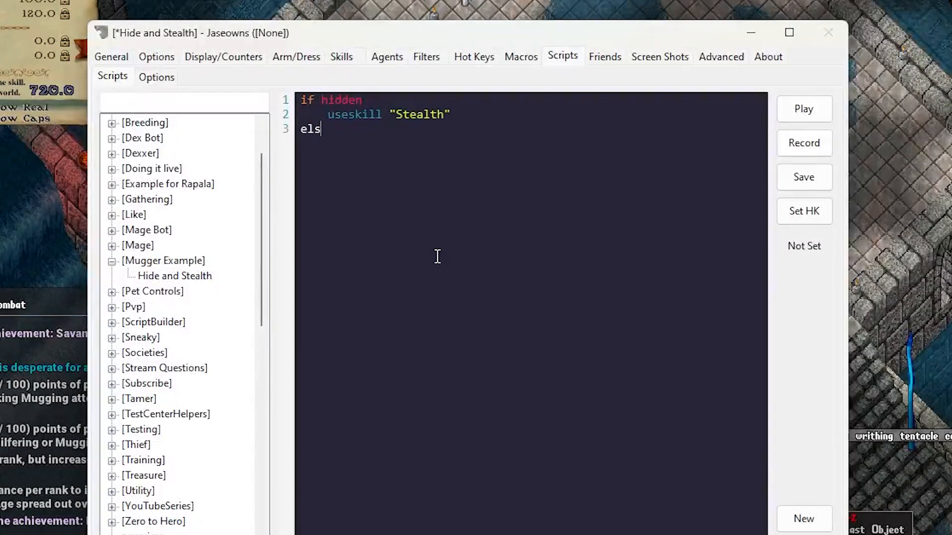
text(e)
text(useskill "Hiding")
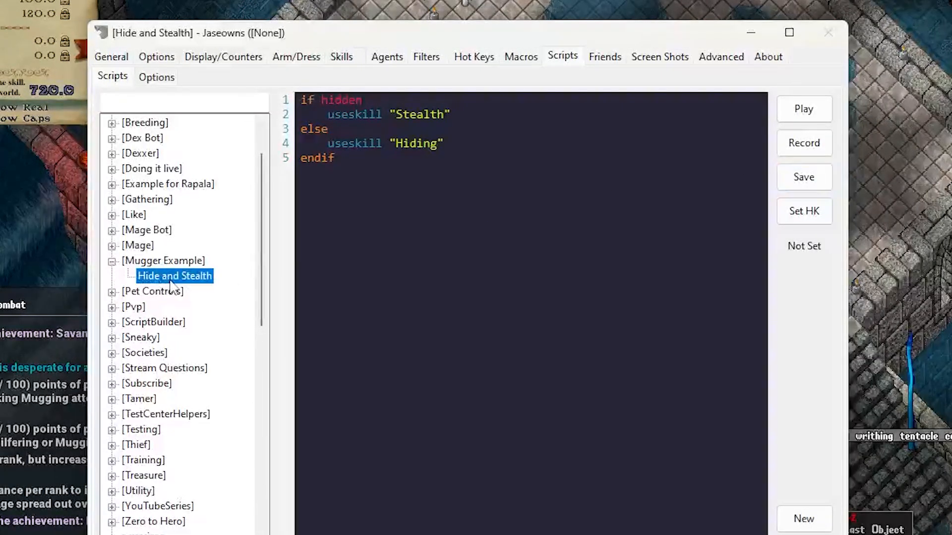
click(474, 57)
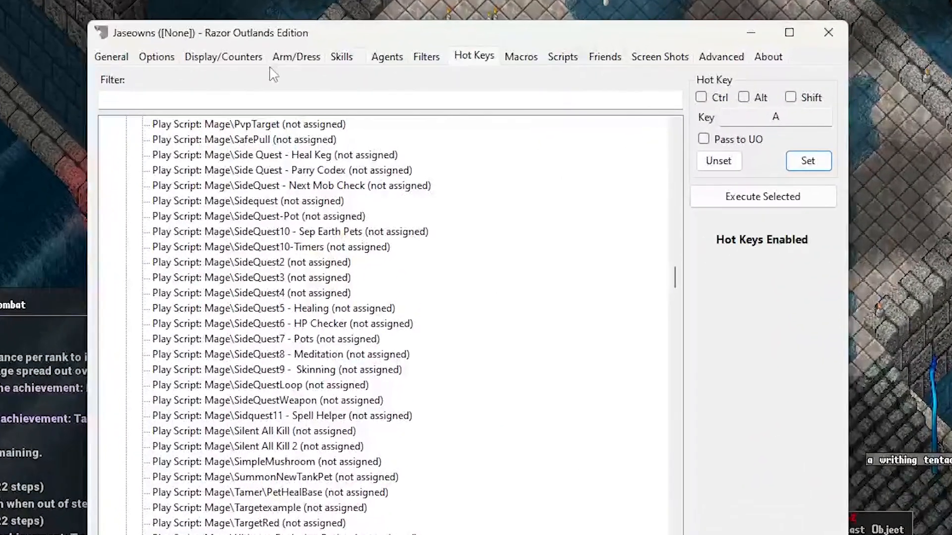
Enable overhead messages and set 'You begin to move quietly' as the trigger, trimming the step count
click(224, 57)
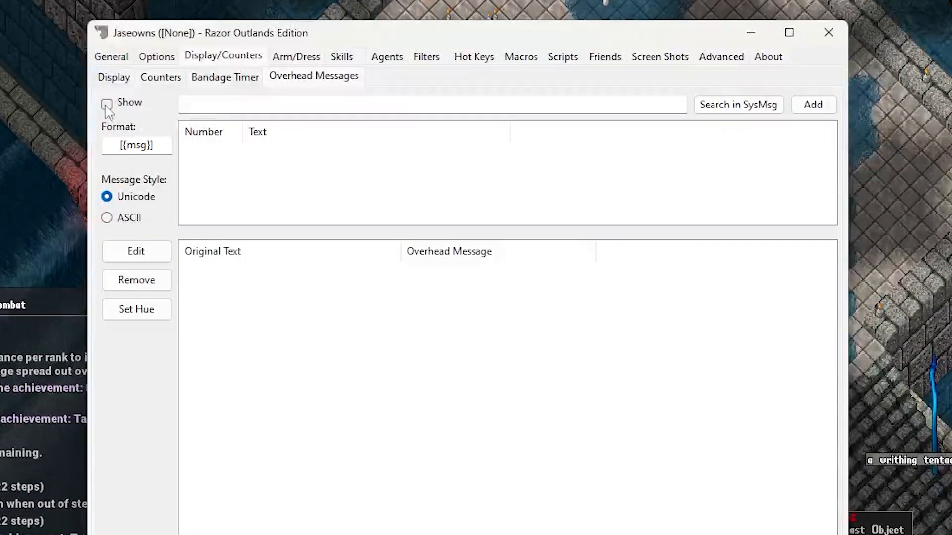
click(106, 104)
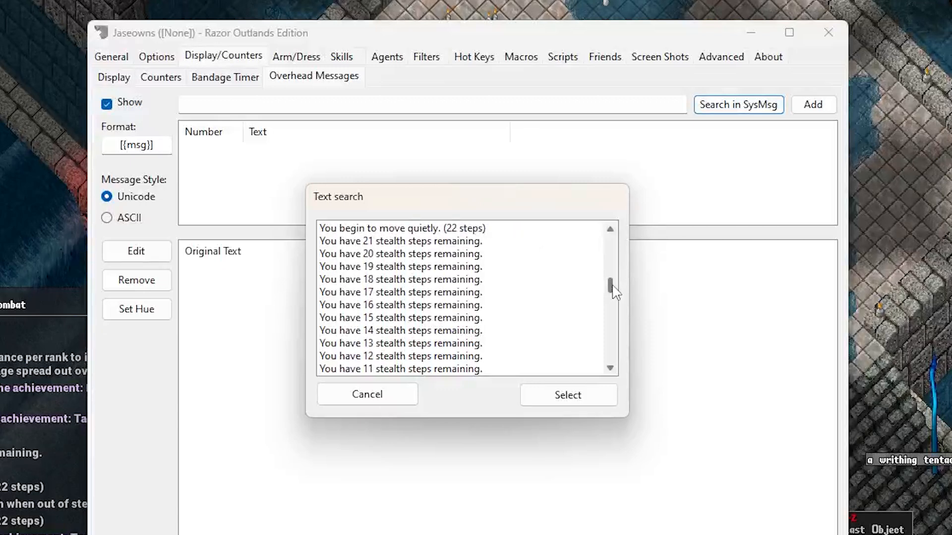
drag(610, 286, 611, 349)
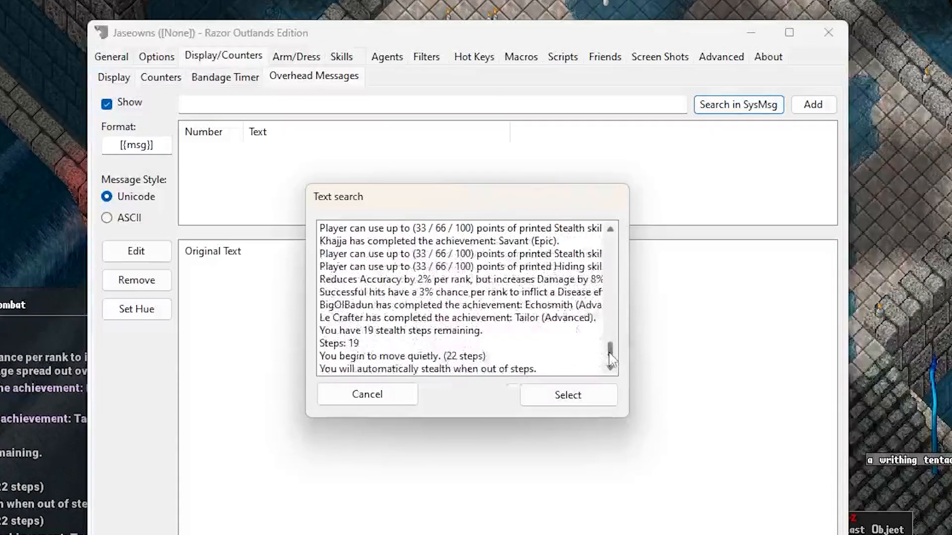
scroll(down, 3)
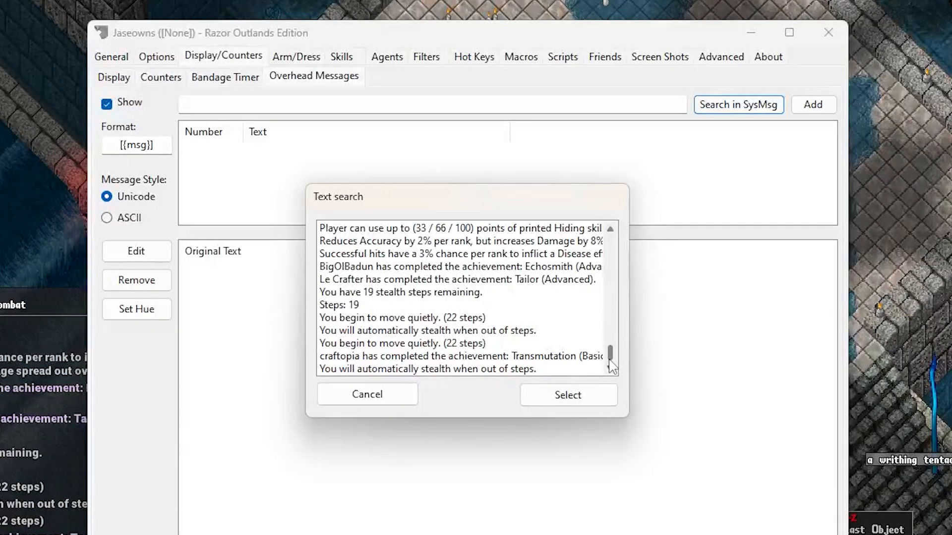
click(401, 317)
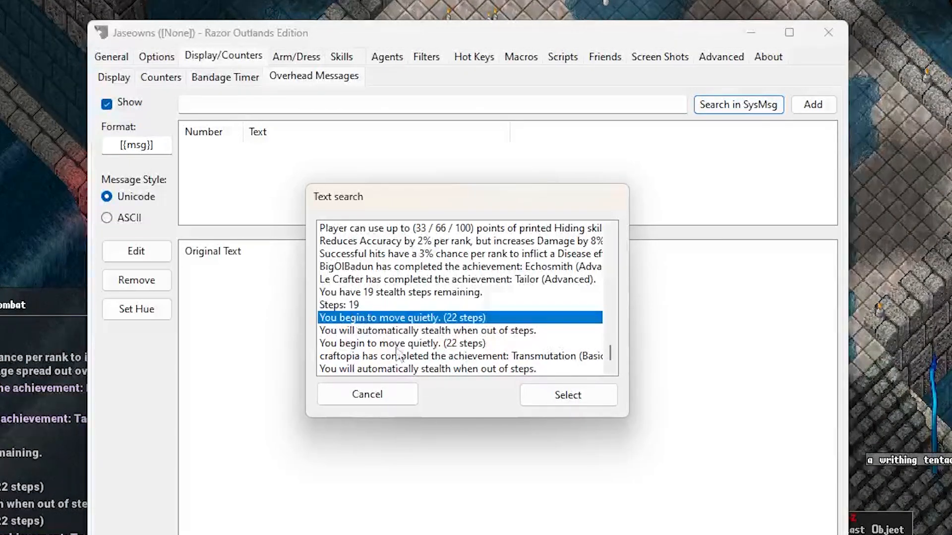
click(566, 395)
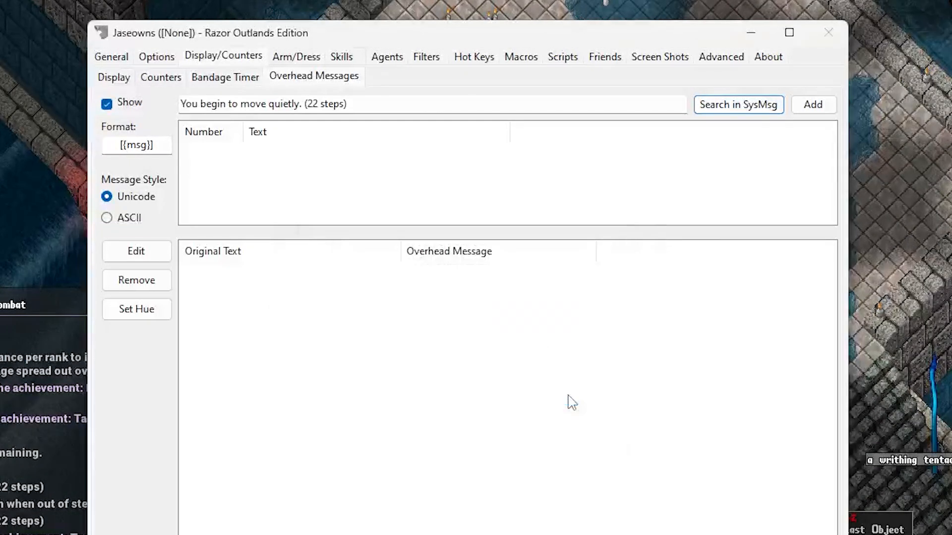
click(300, 105)
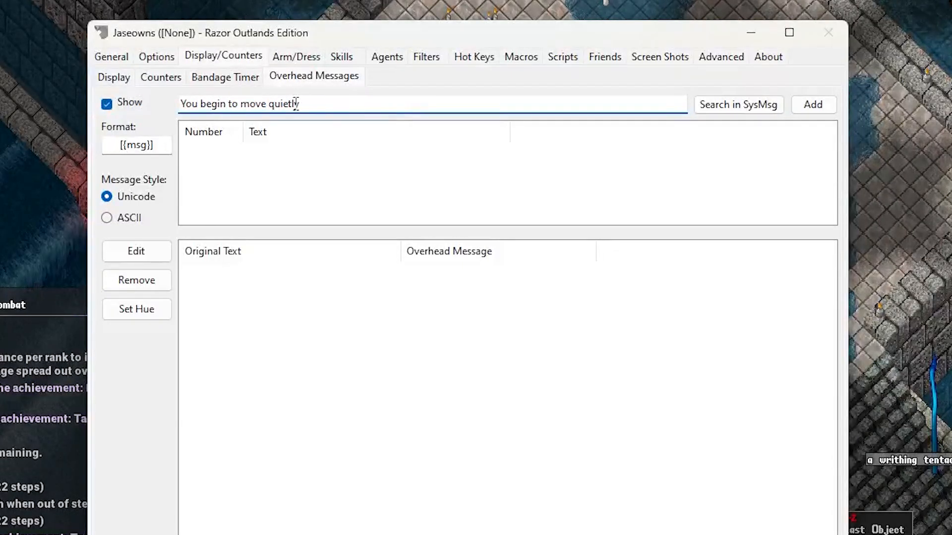
Add 'Stealth Activated' as the overhead text for that trigger
click(813, 104)
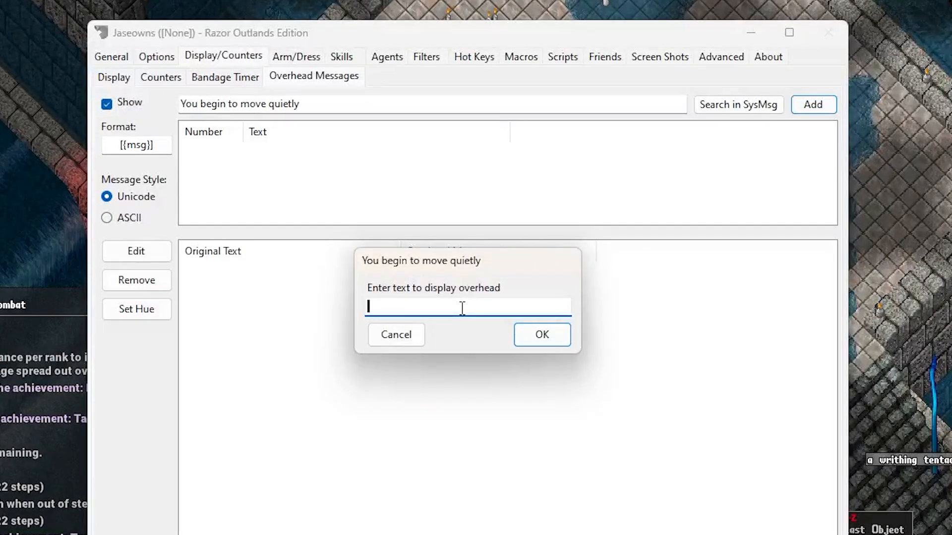
text(Stealth)
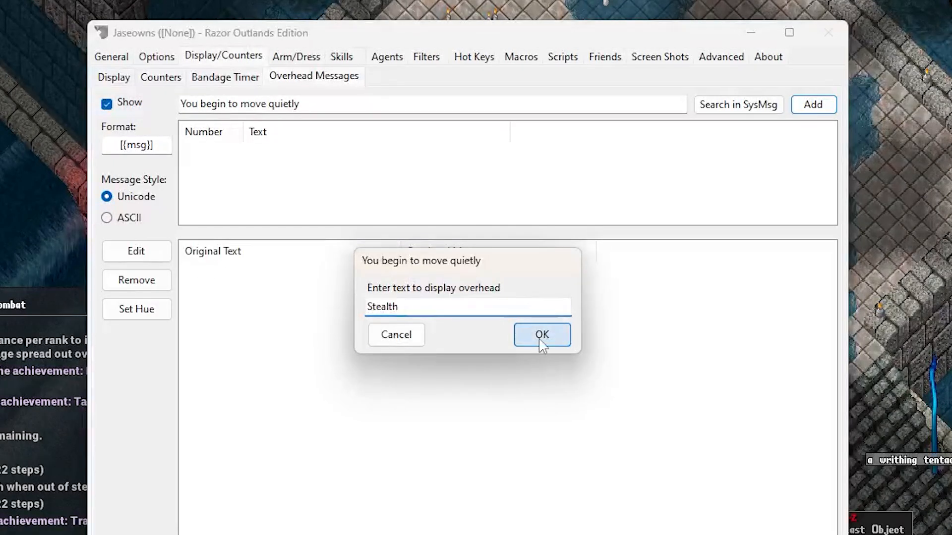
click(542, 334)
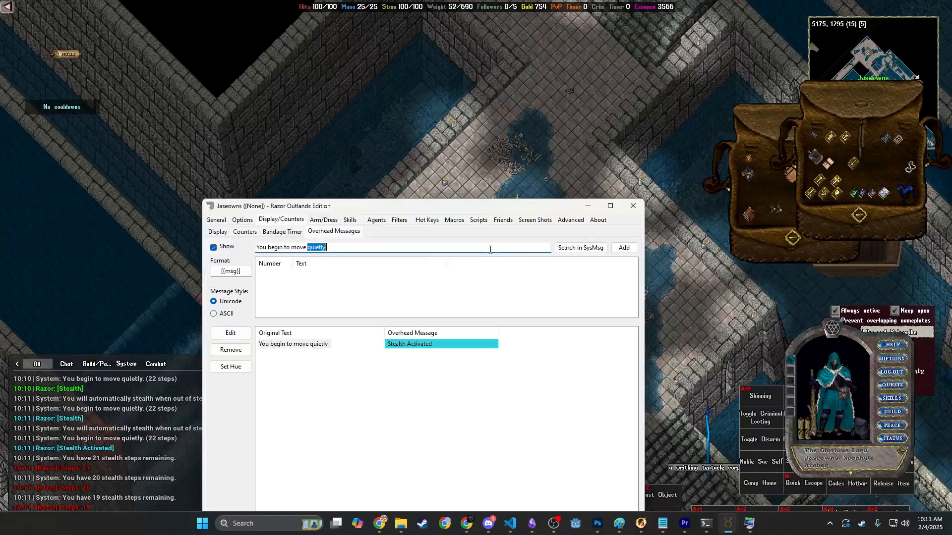
Replace the trigger with the stealth-steps-remaining system message from recent SysMsgs
click(580, 248)
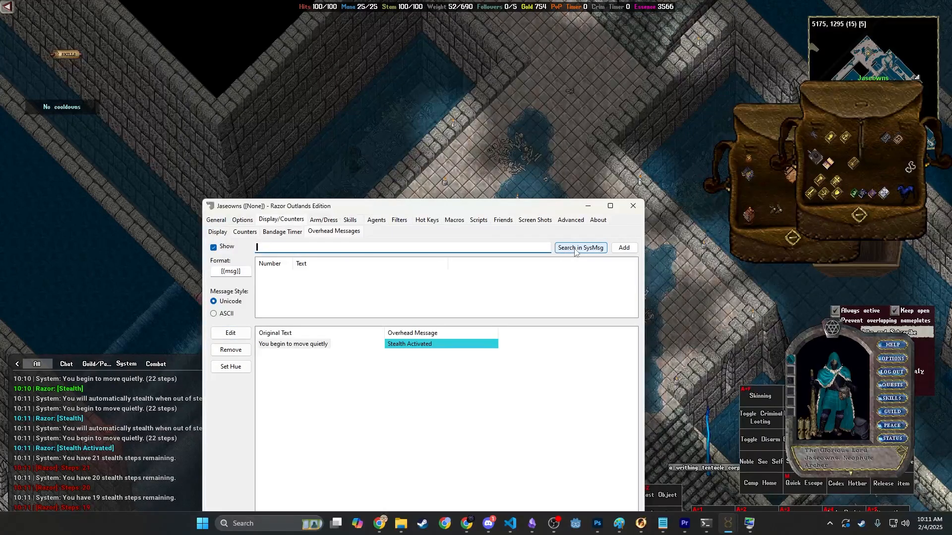
click(579, 248)
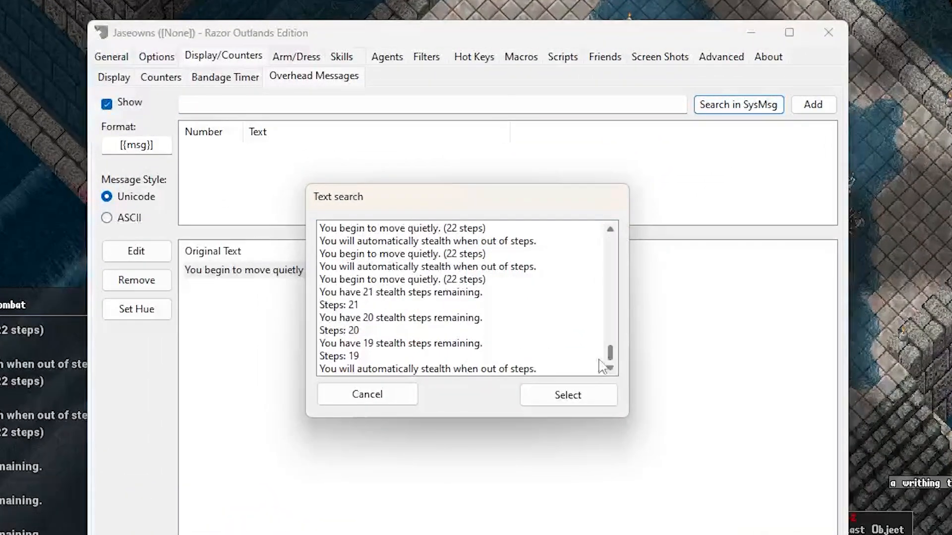
click(399, 317)
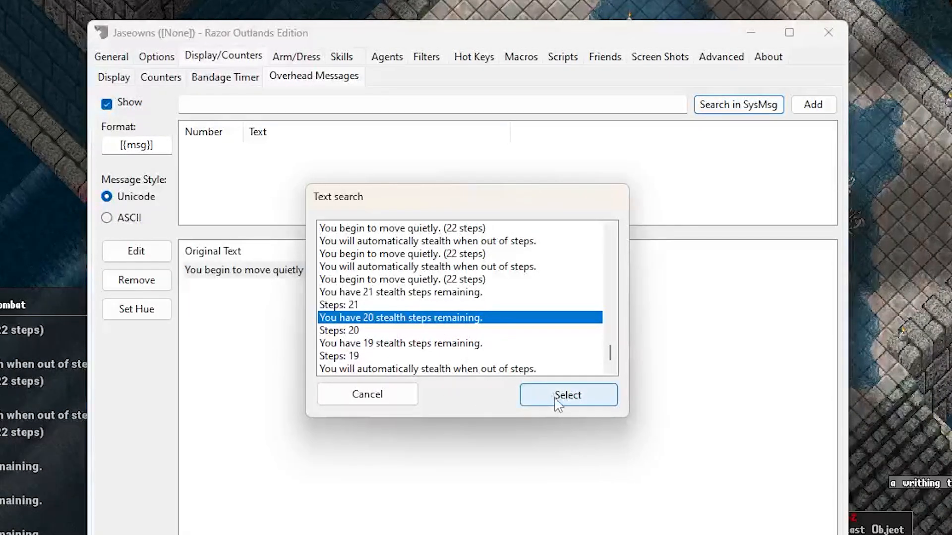
click(567, 394)
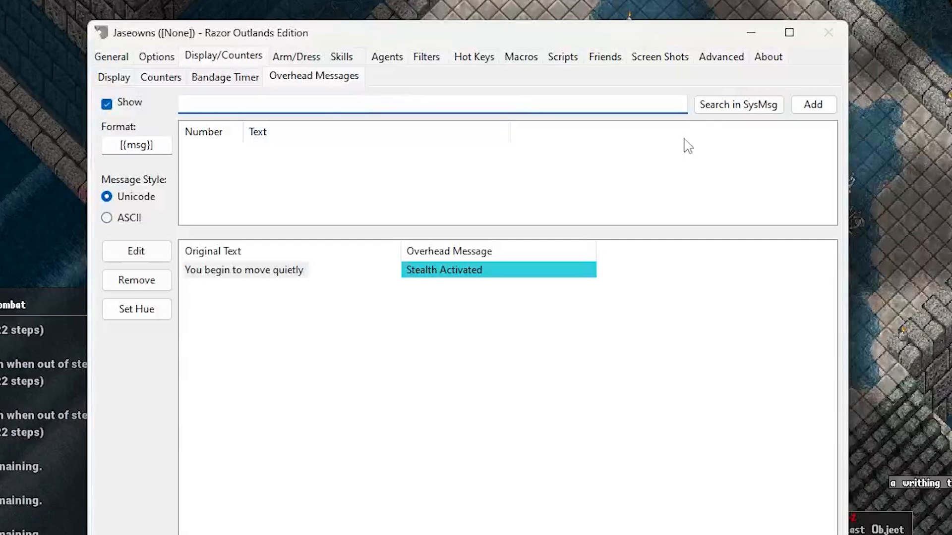
Add '1 STEP Remaining' for the 1-step message and '2 steps bro' for the 2-step message
click(738, 105)
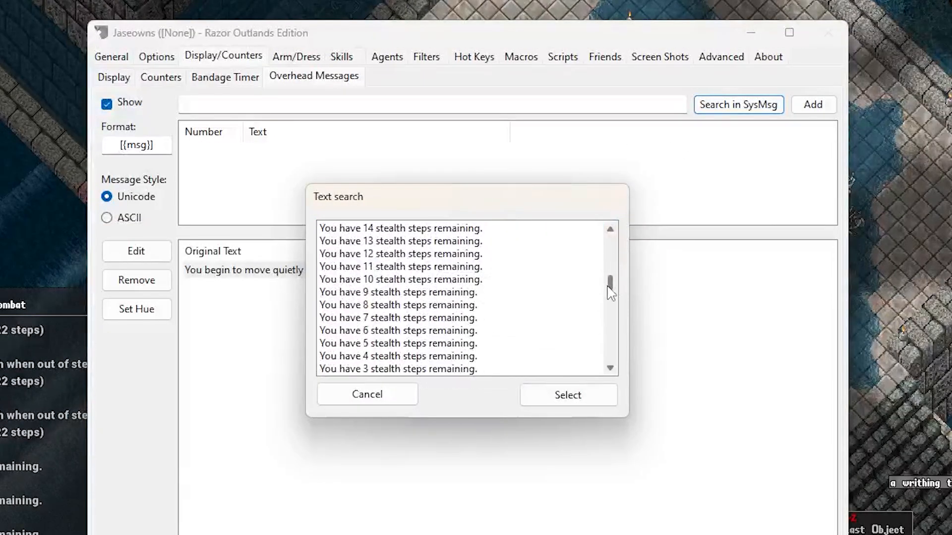
click(397, 330)
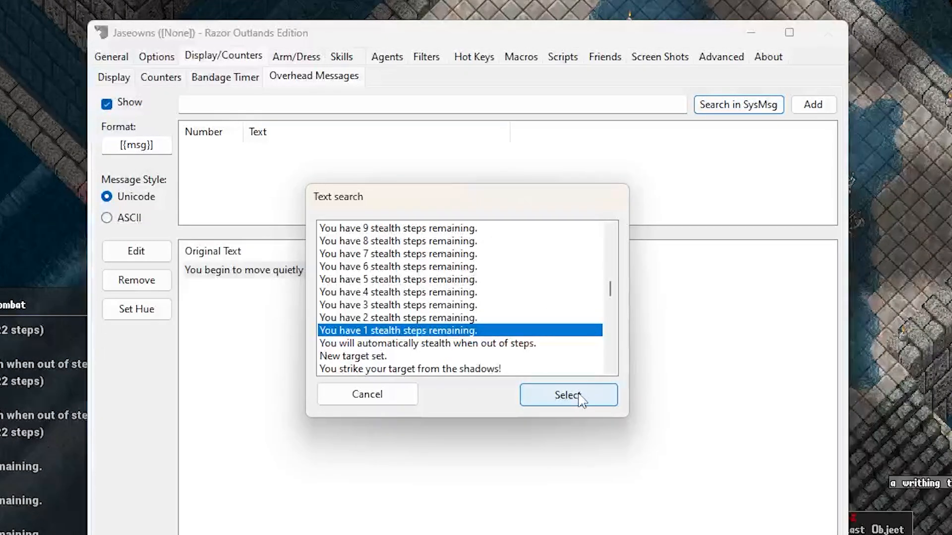
click(567, 393)
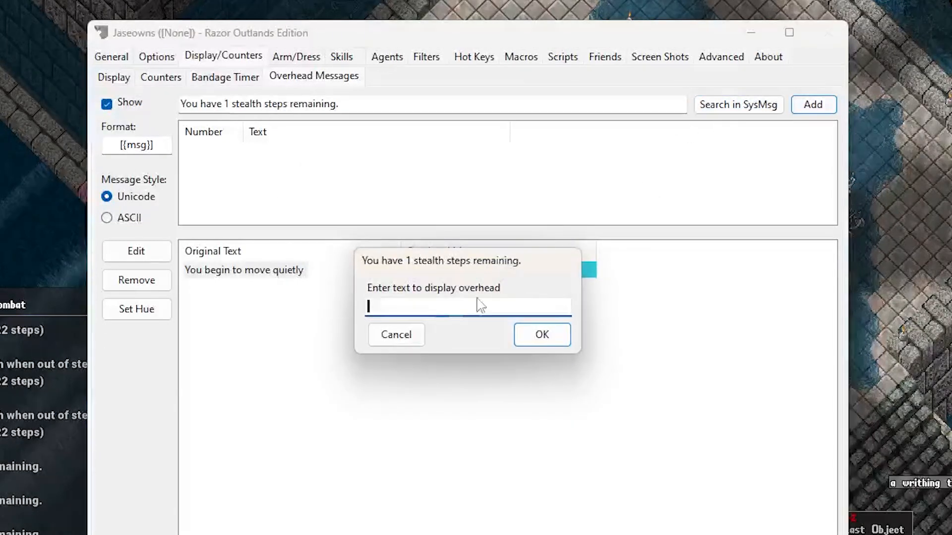
text(1 STEP Remaining)
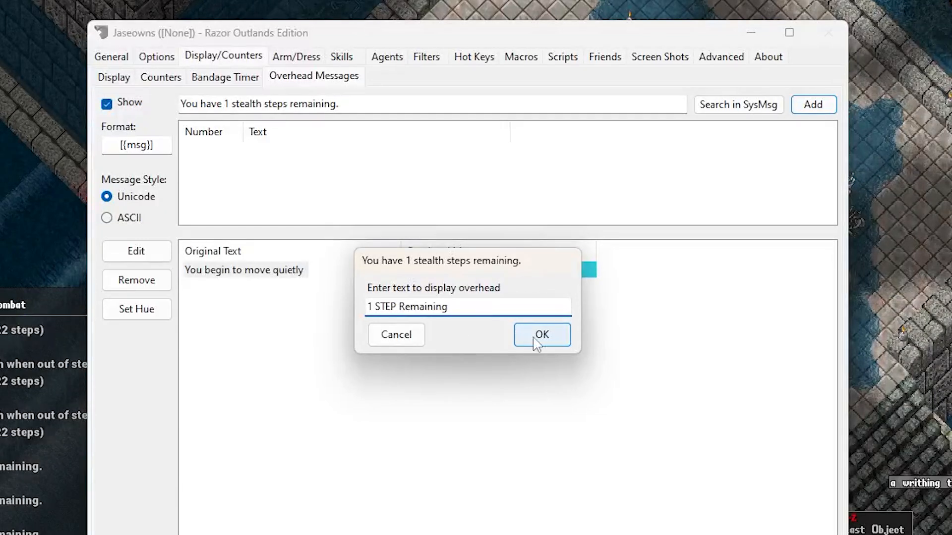
click(541, 334)
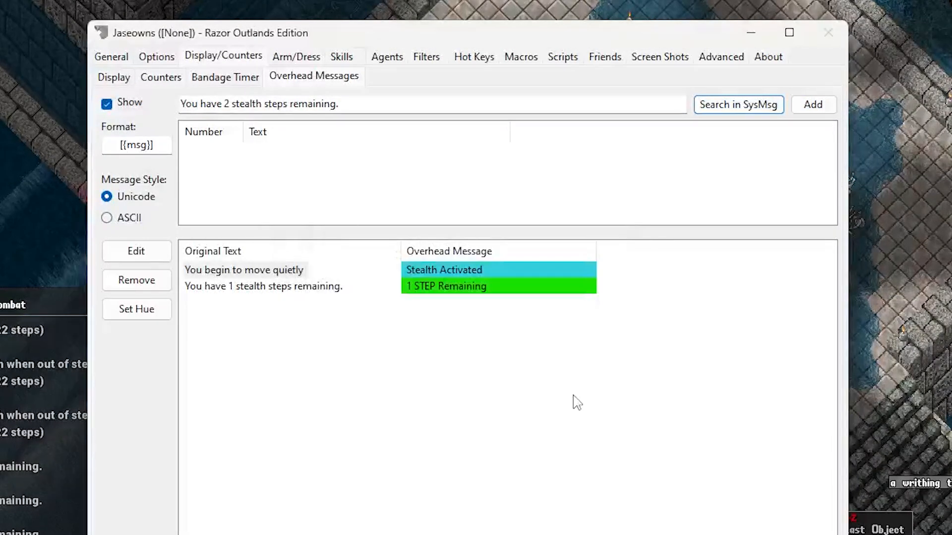
text(2 steps bro)
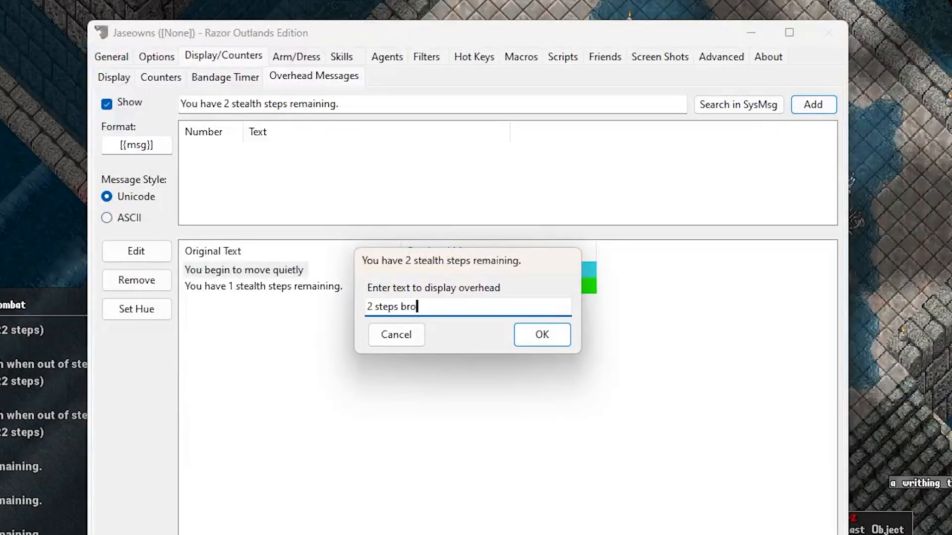
click(541, 334)
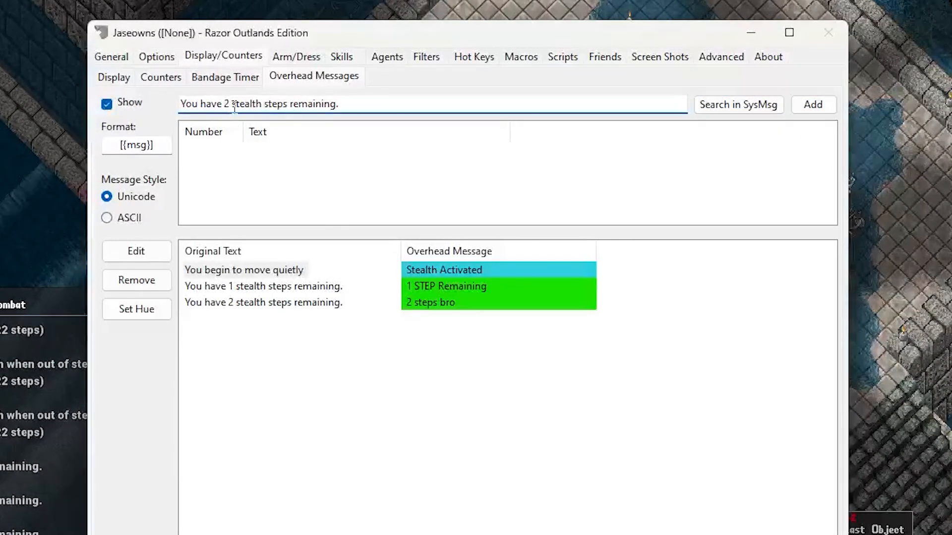
Trim the trigger to 'stealth steps remaining.' and add a generic STEPS overhead entry
double_click(203, 104)
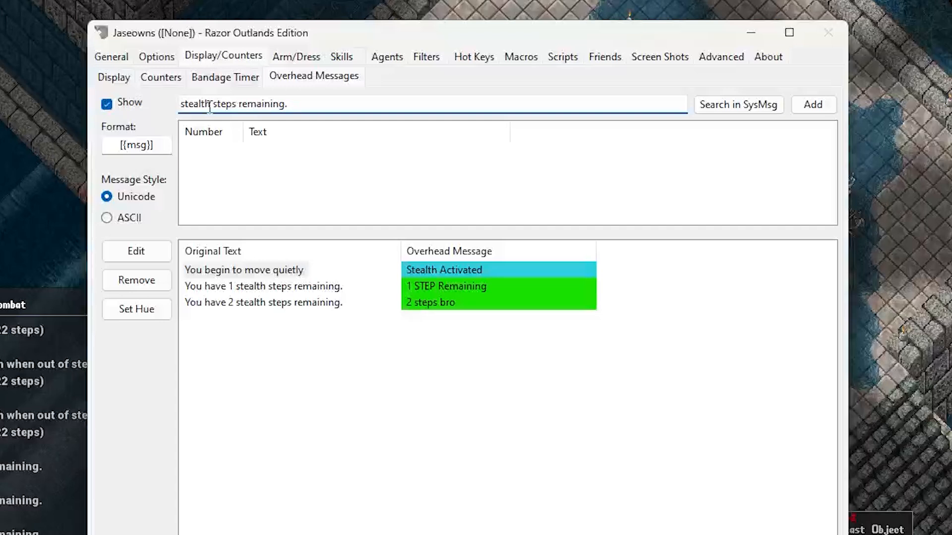
click(813, 104)
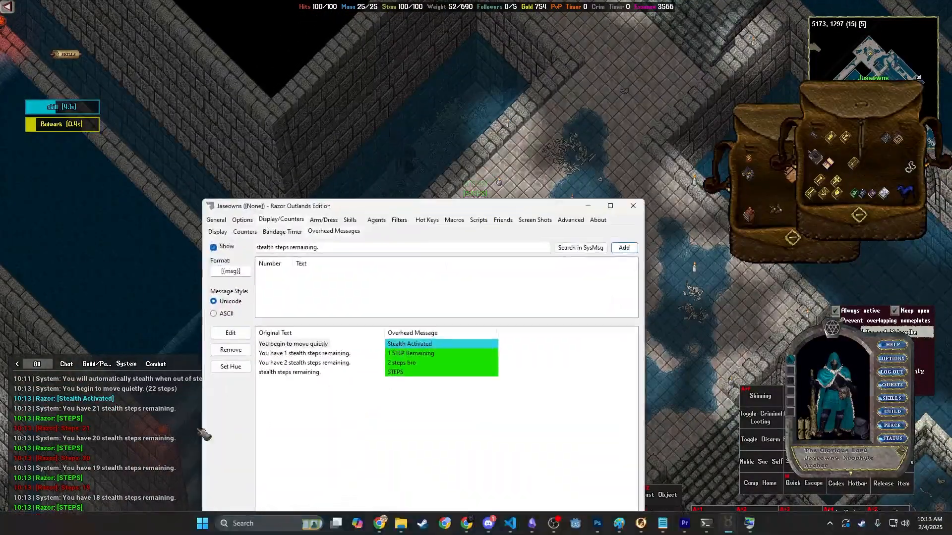
Edit the generic stealth-steps entry's overhead text to the placeholders {3}{4}{5}
click(291, 371)
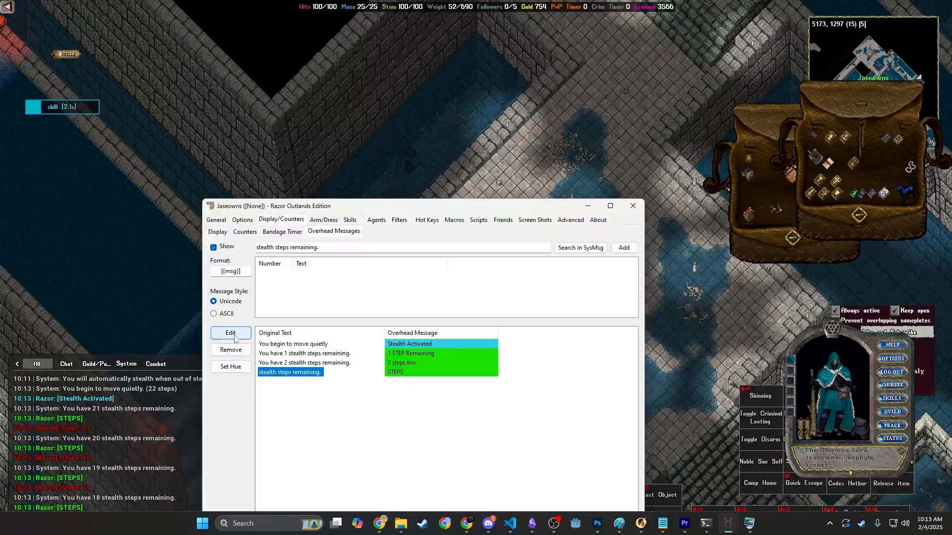
click(230, 333)
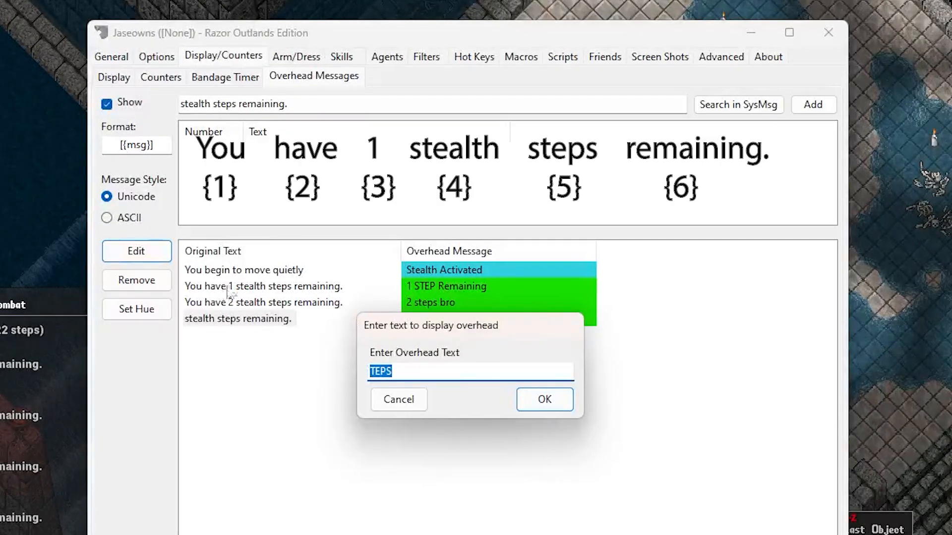
mouse_move(229, 301)
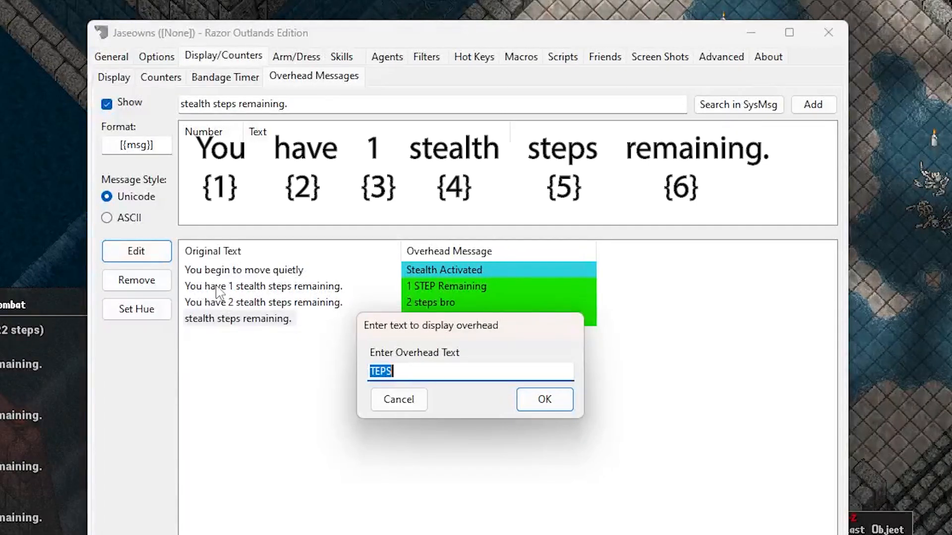
mouse_move(229, 299)
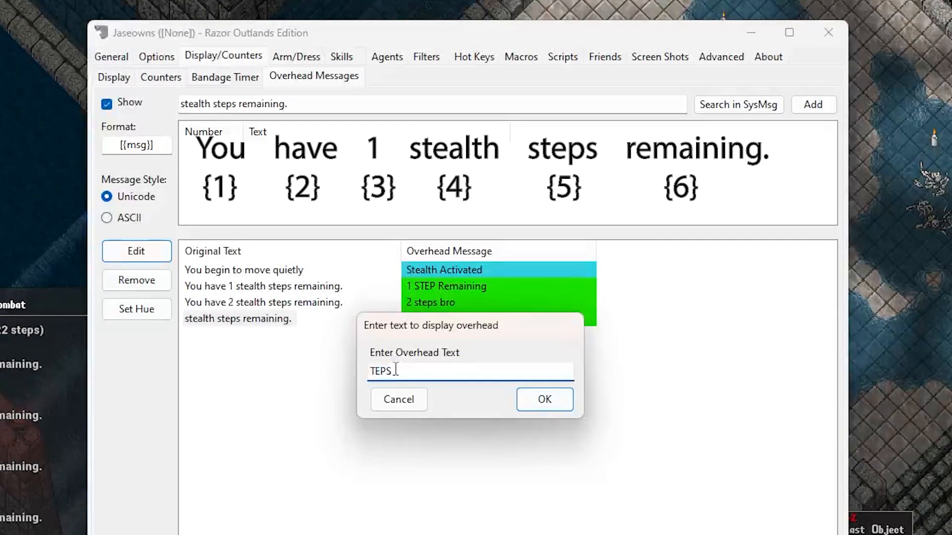
text({)
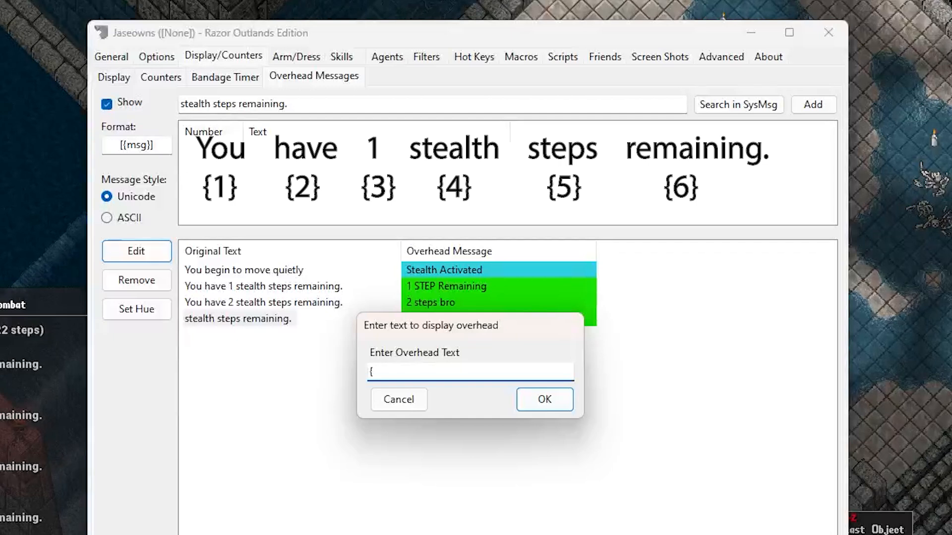
text(3}{4}{5})
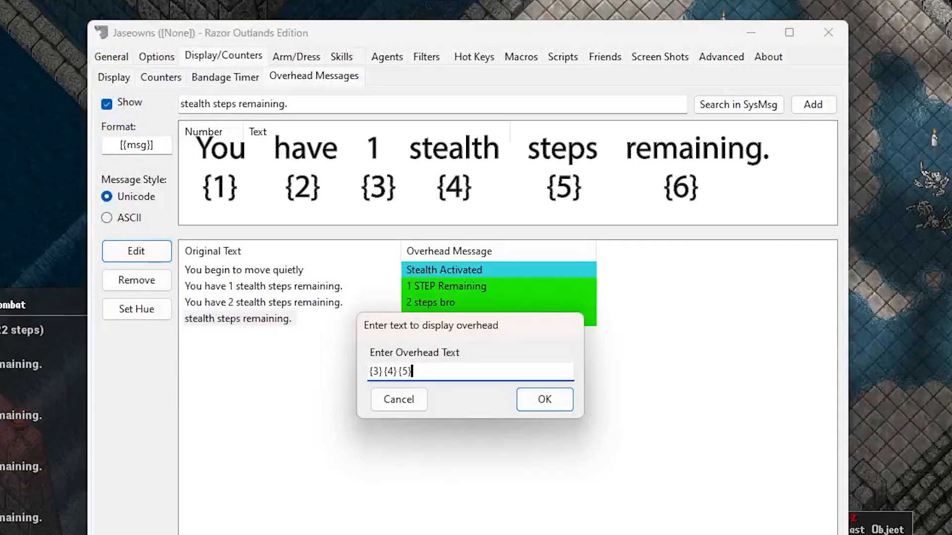
click(544, 399)
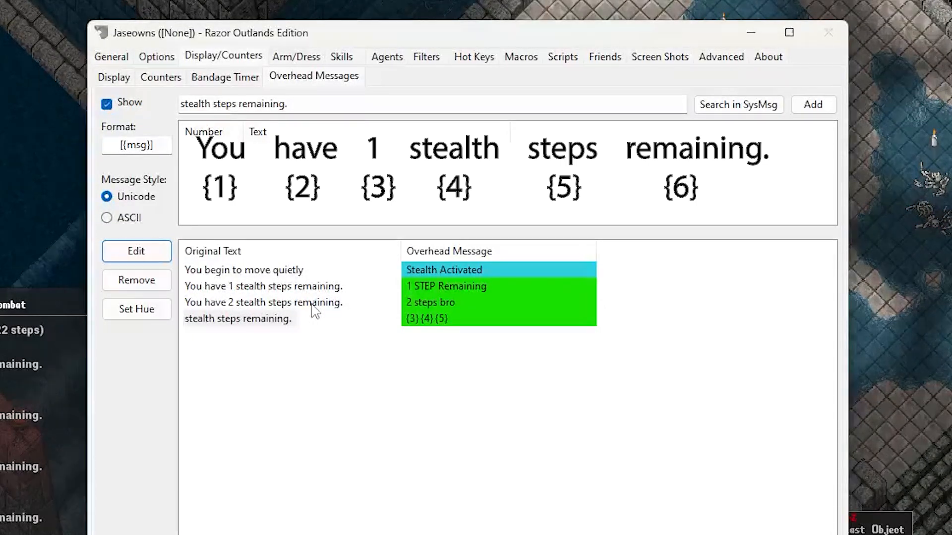
Re-edit that entry and shorten the overhead text to just {3}
click(827, 32)
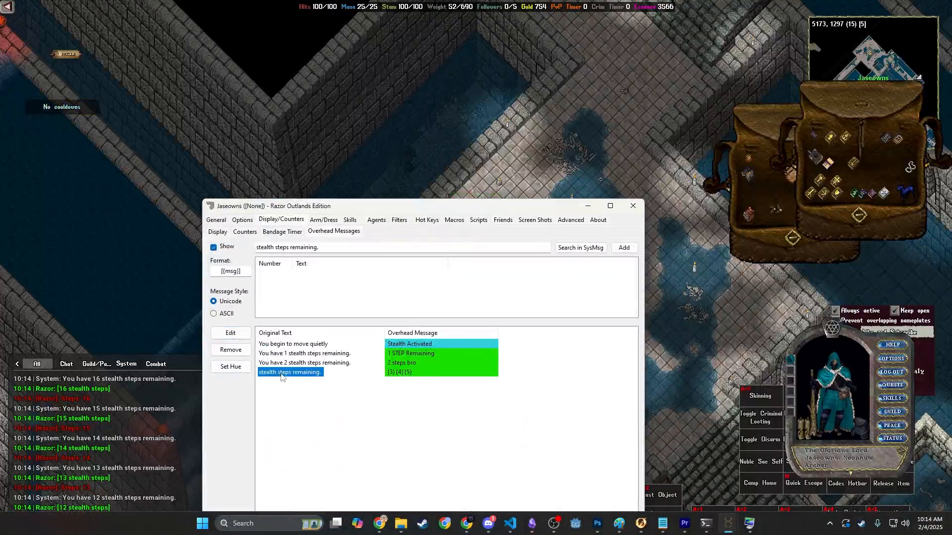
click(230, 333)
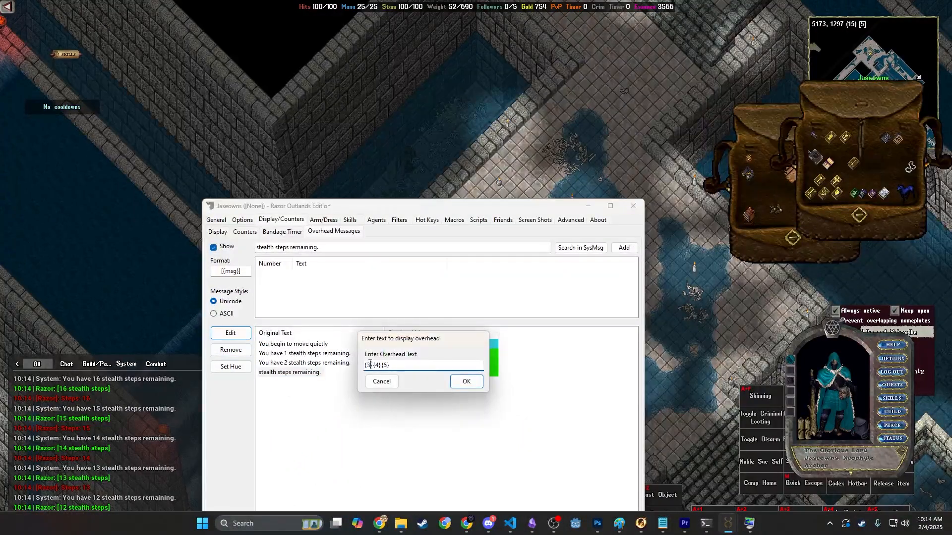
click(466, 381)
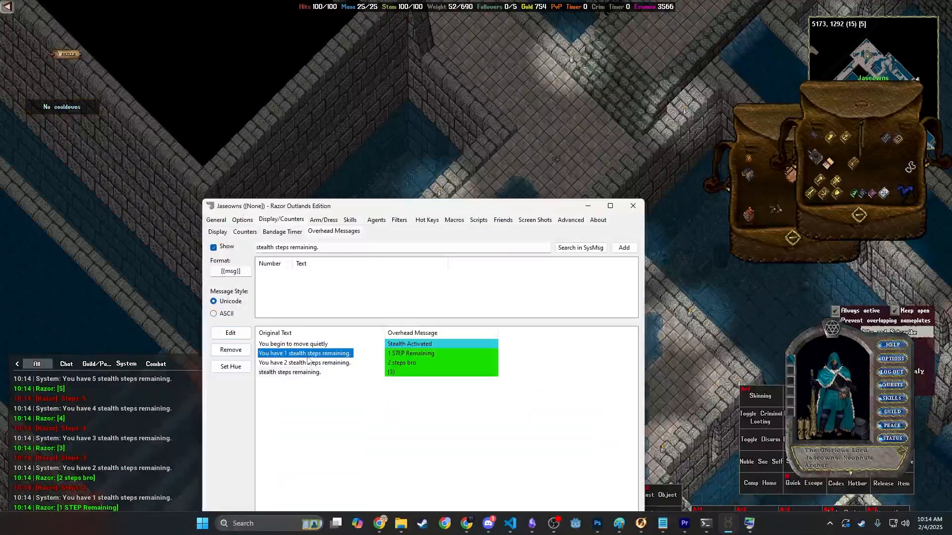
Set a red hue on the '1 STEP Remaining' message and a yellow hue on '2 steps bro'
click(231, 366)
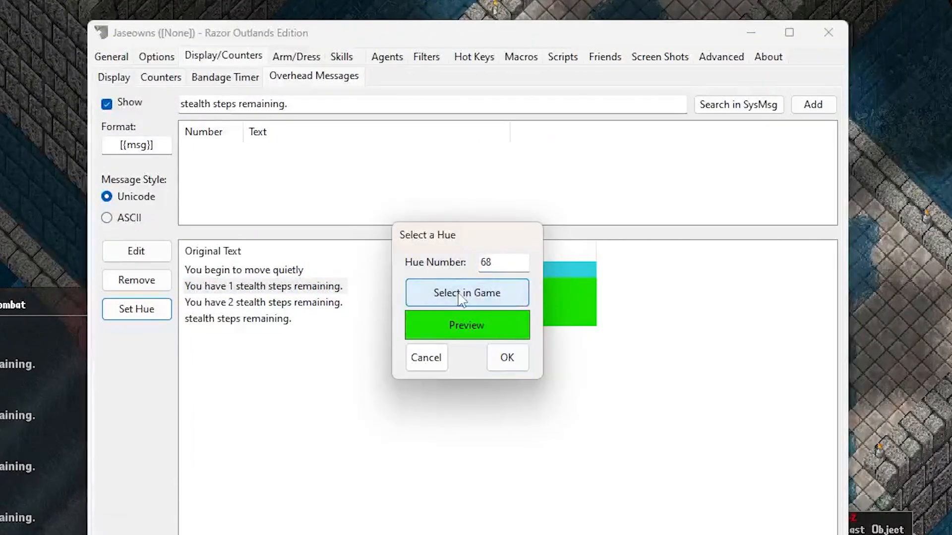
mouse_move(699, 76)
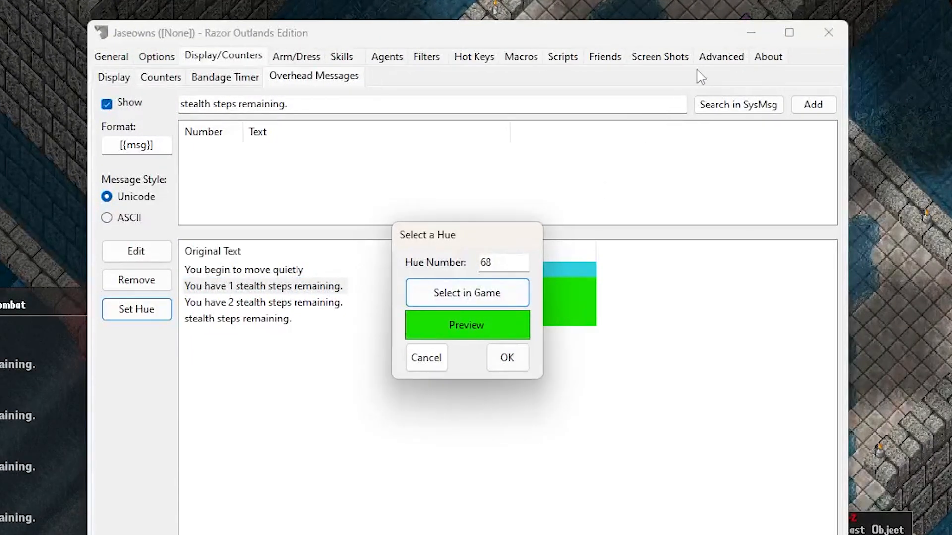
click(466, 292)
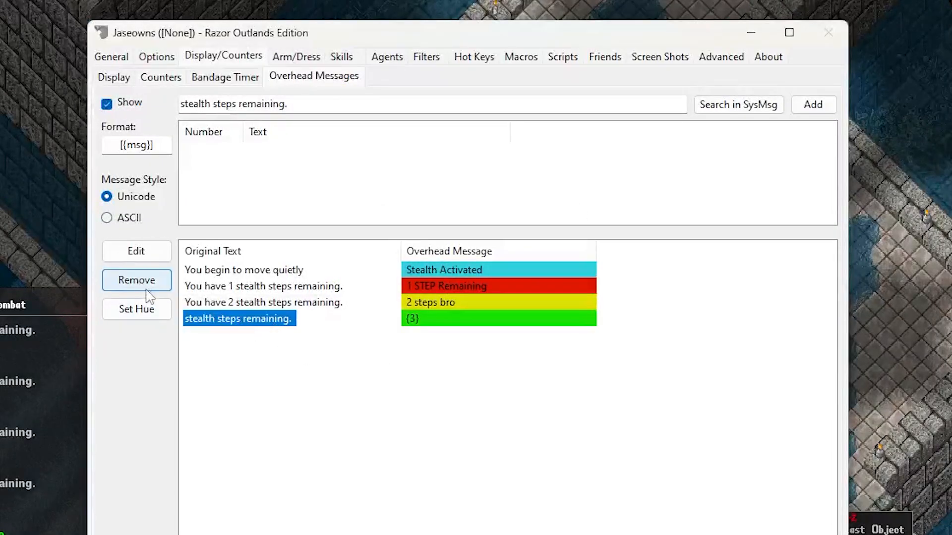
mouse_move(158, 297)
text(You have 0 )
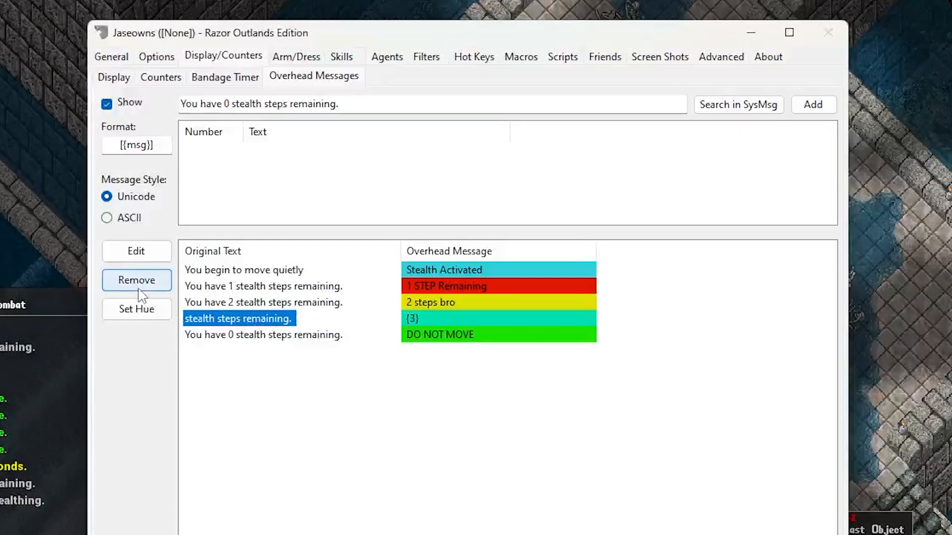
click(137, 280)
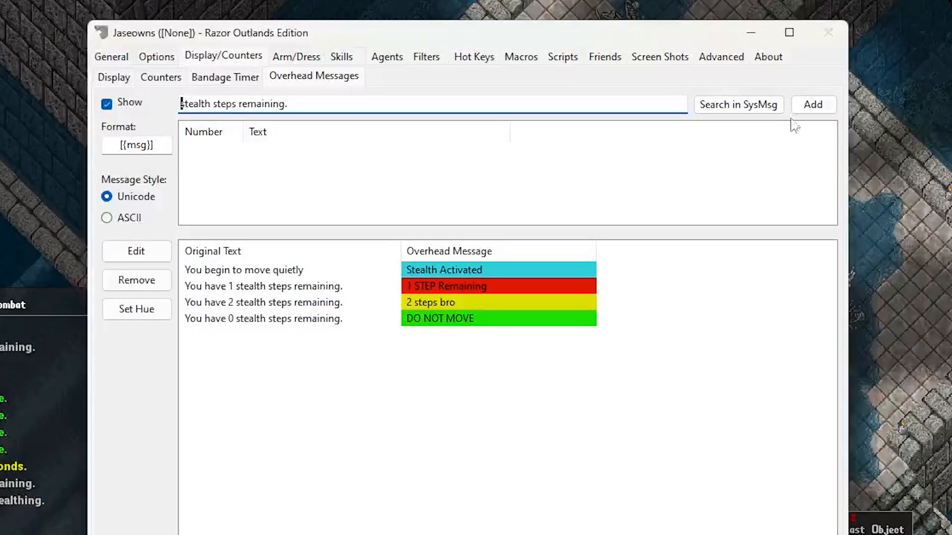
click(813, 104)
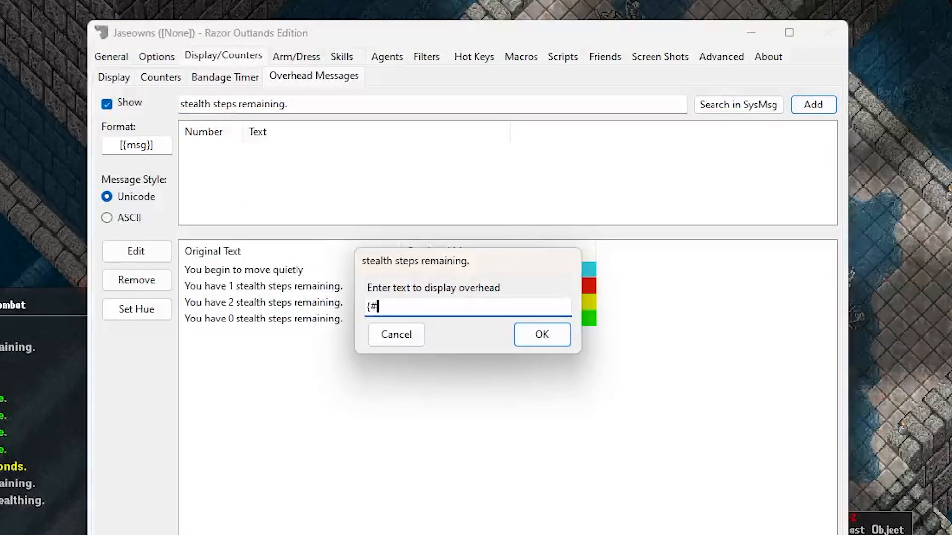
click(542, 334)
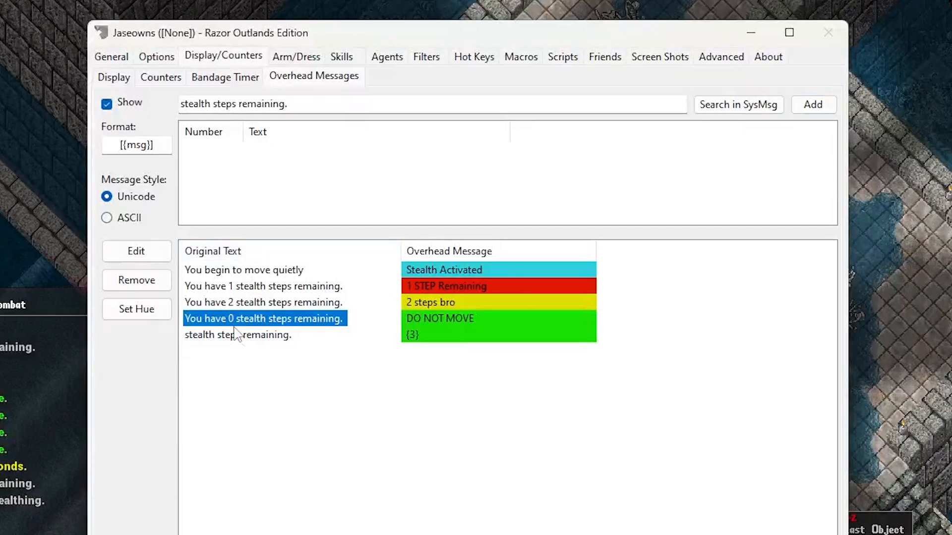
mouse_move(236, 352)
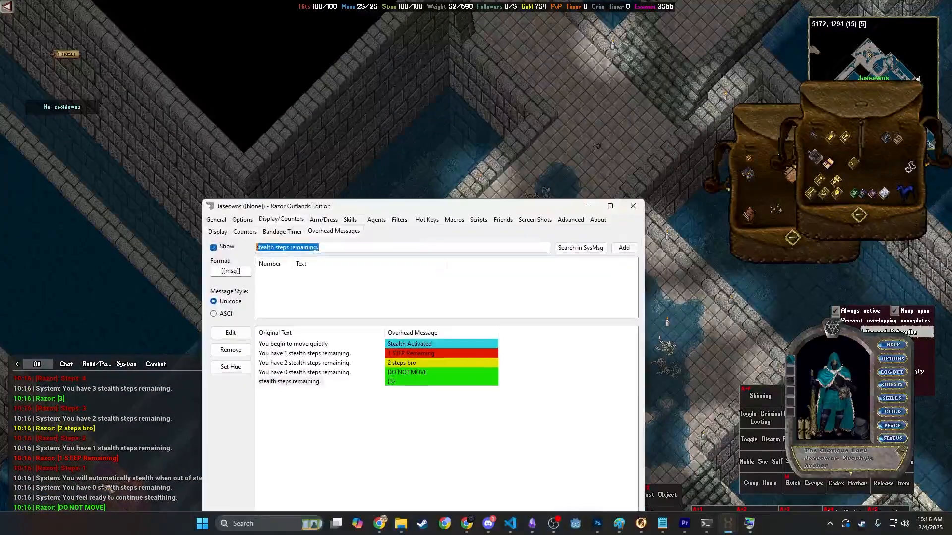
Add a 'Stealth Ready' overhead entry for 'You feel ready to continue stealthing'
click(633, 207)
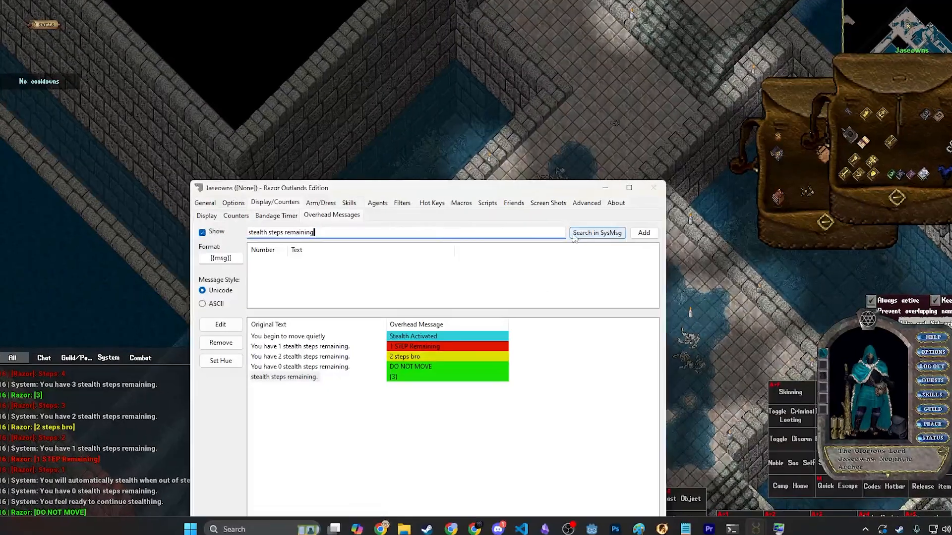
click(597, 232)
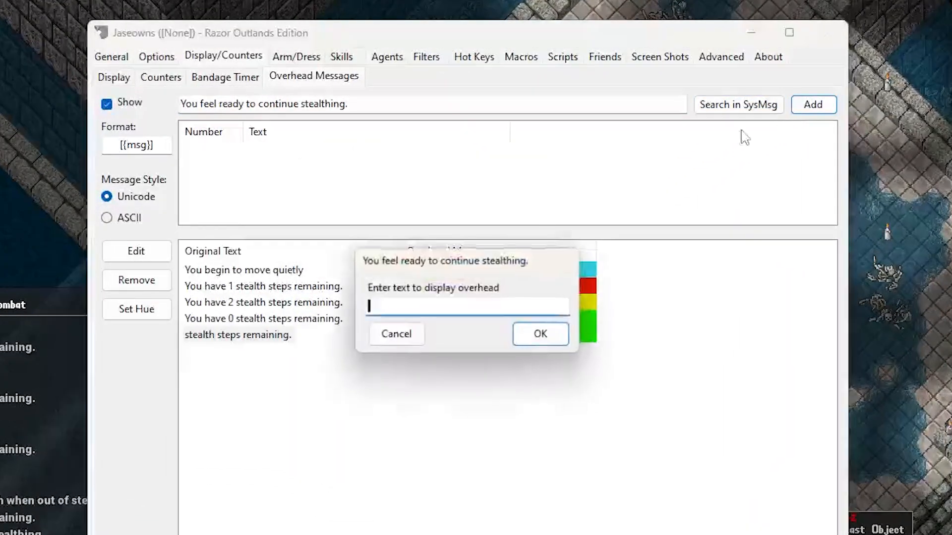
text(Stealth Ready)
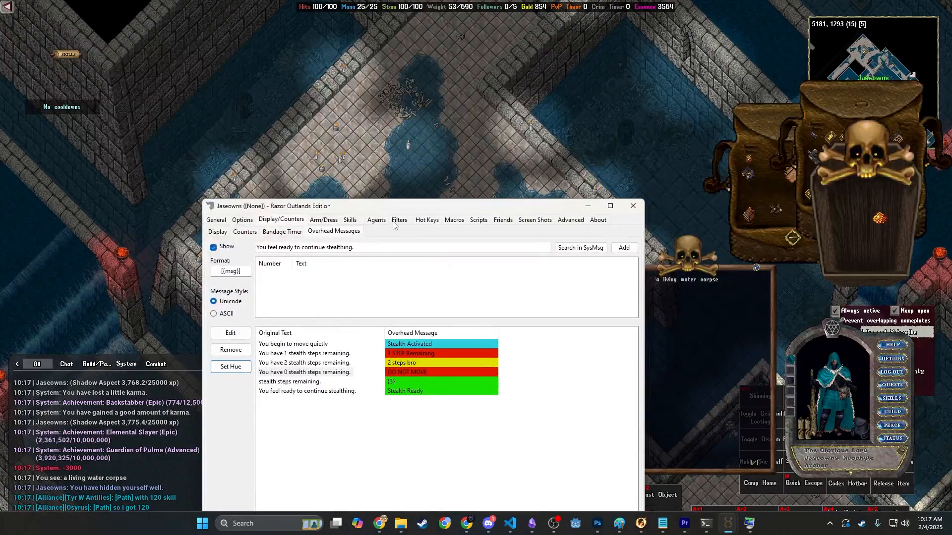
Create a new script named Attack and Skin in the Mugger Example group
click(477, 220)
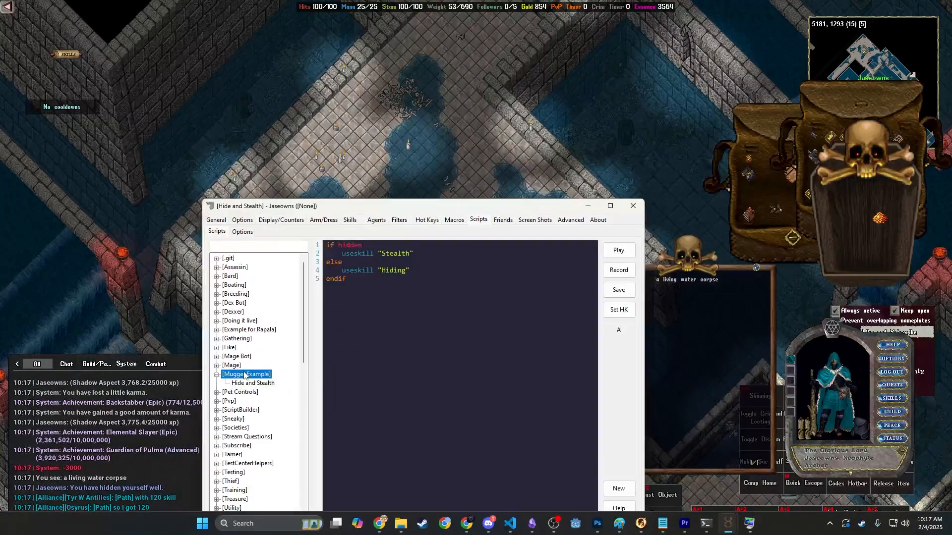
click(618, 488)
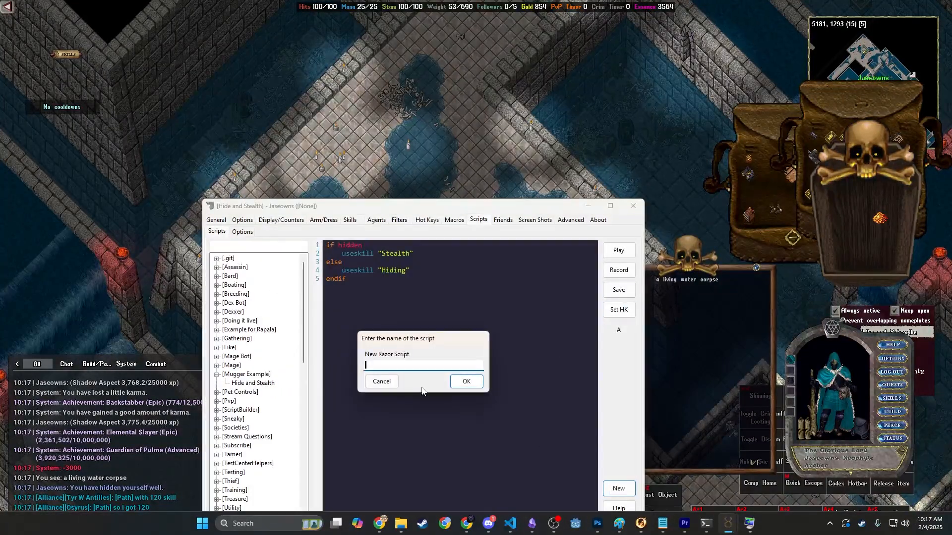
text(At)
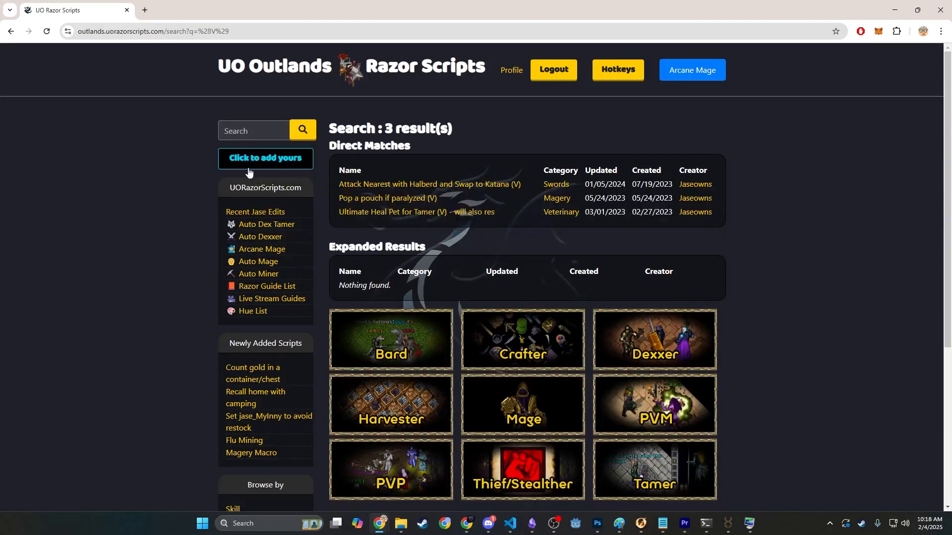
Copy the Attack Nearest with Halberd and Swap to Katana (V) script code for the Attack and Skin script
click(428, 184)
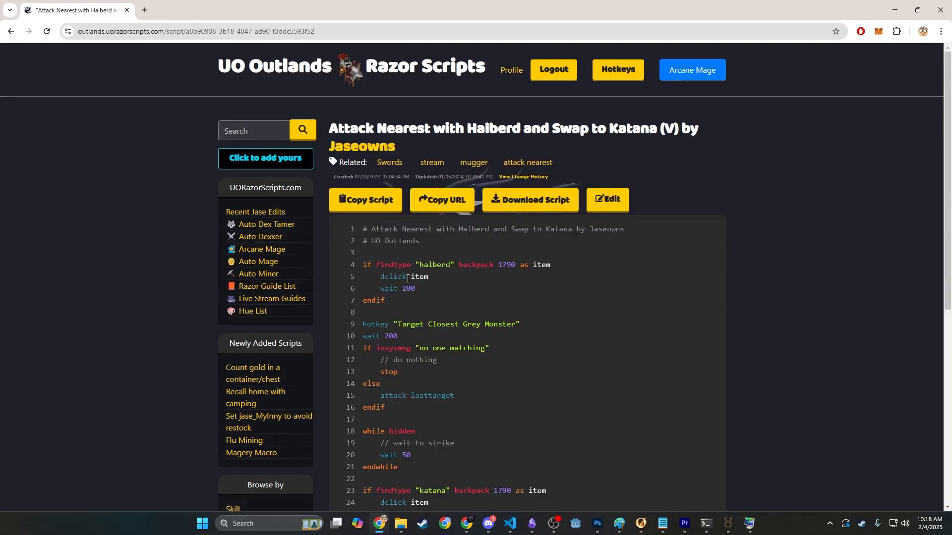
click(364, 200)
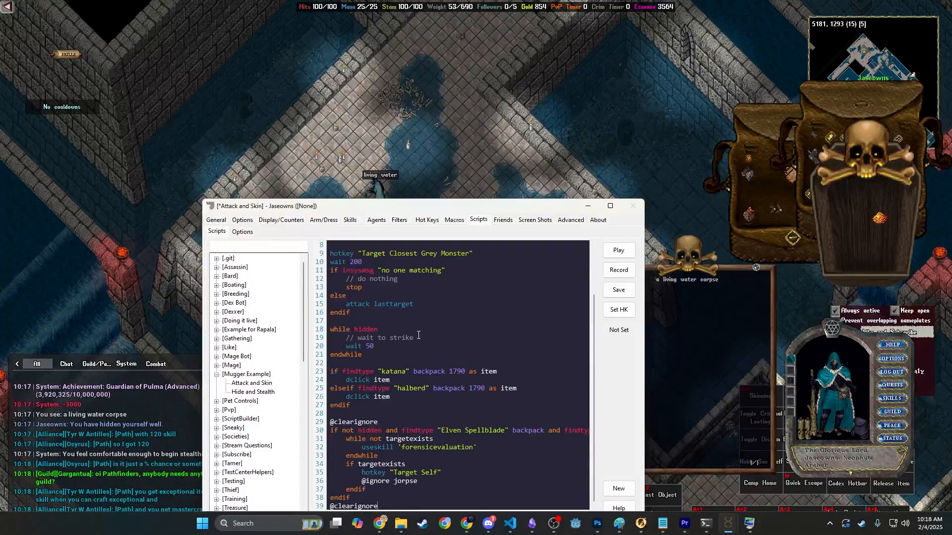
Save the Attack and Skin script, check its katana and Elven Spellblade item names, and bind it to hotkey V
click(617, 289)
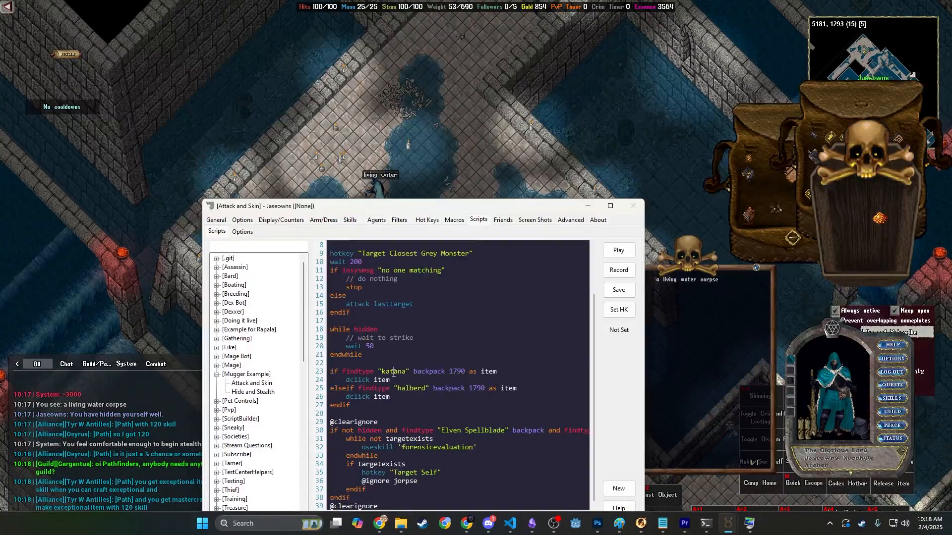
double_click(394, 371)
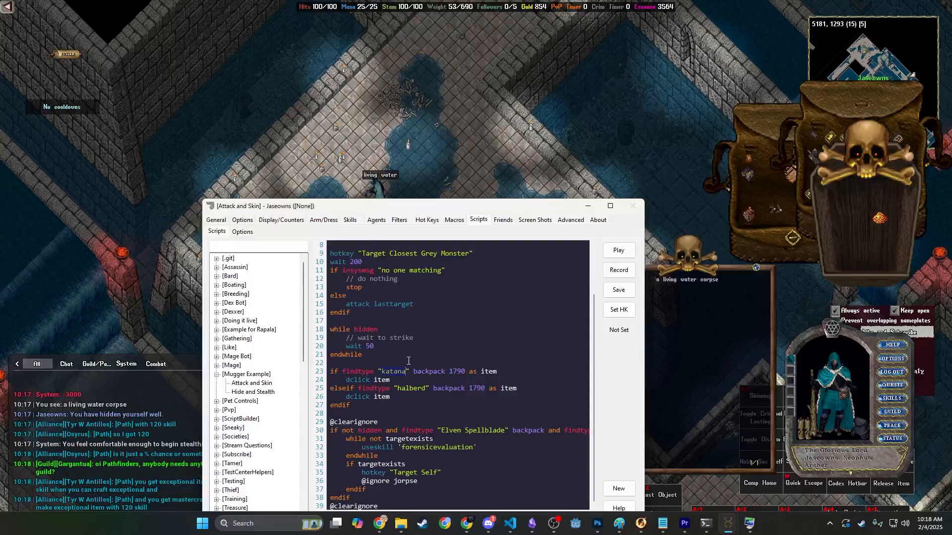
double_click(399, 371)
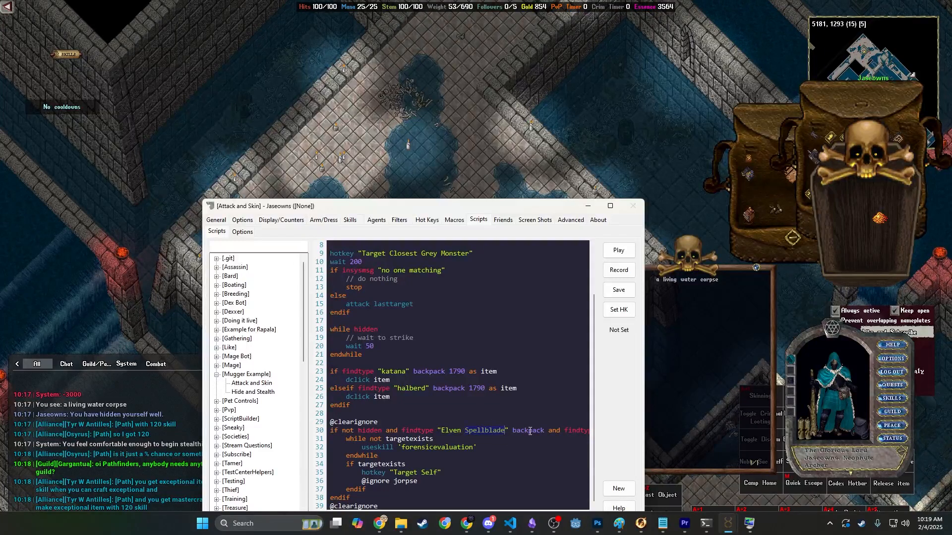
double_click(488, 430)
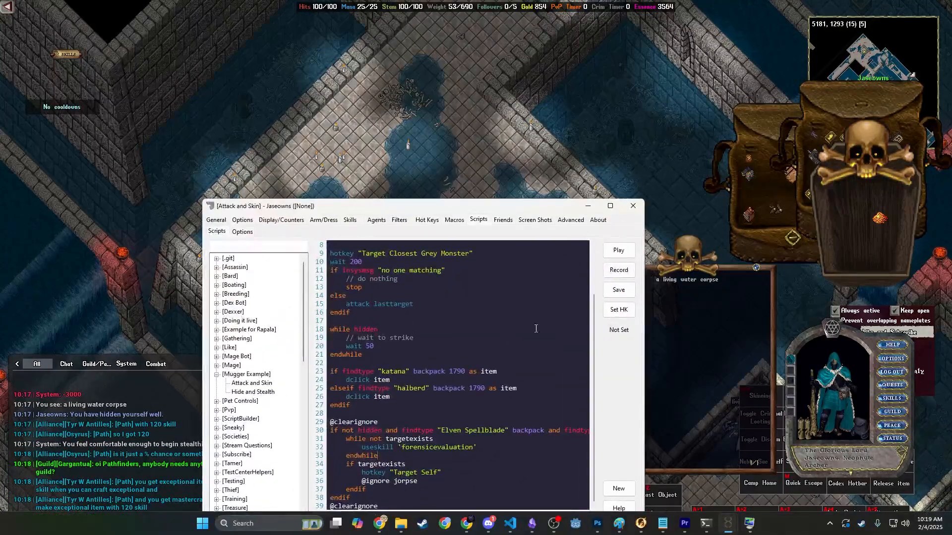
click(251, 383)
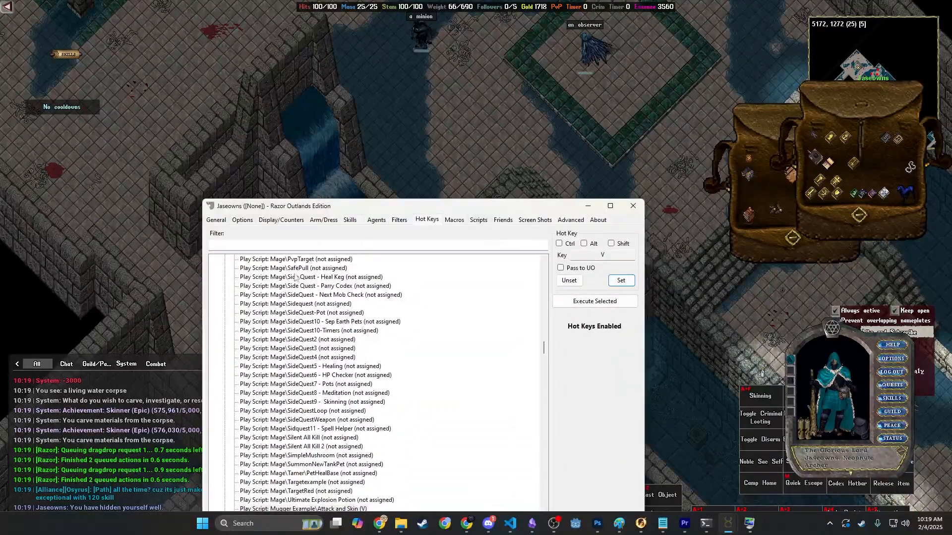
Map the begin-stealthing and auto-stealth-when-out-of-steps system messages to 'Stealth Ready' overhead entries
click(281, 220)
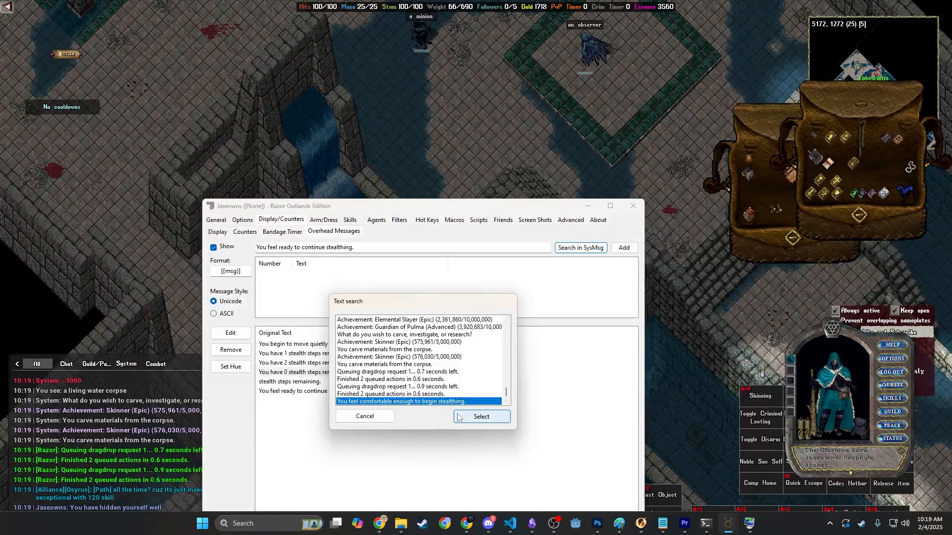
click(481, 416)
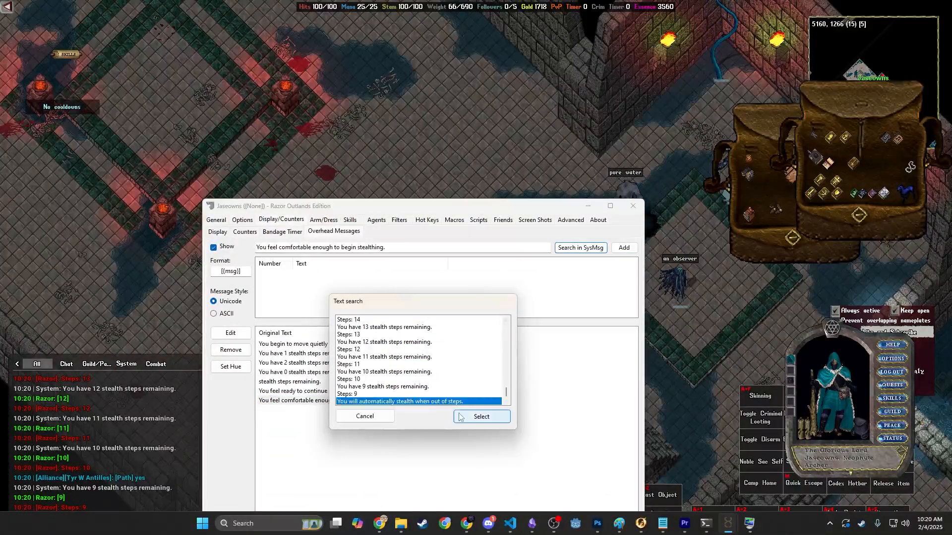
click(480, 416)
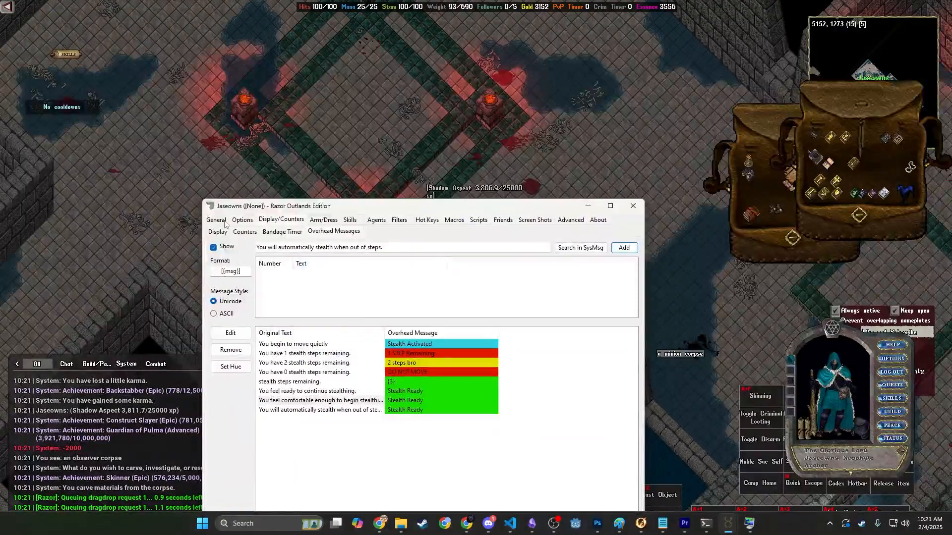
Uncheck Auto-Queue Object Delay under Targeting & Queues and close Razor back to the game
click(242, 220)
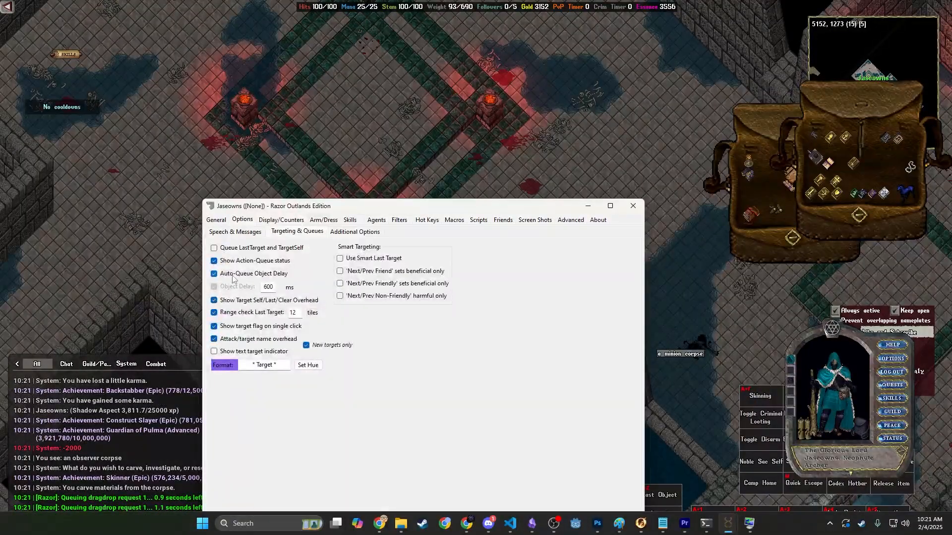
click(214, 273)
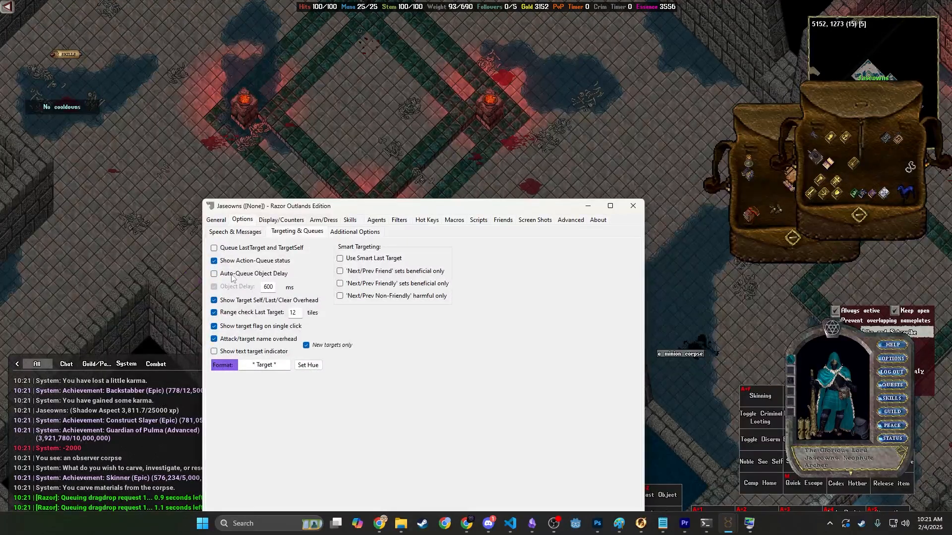
click(633, 206)
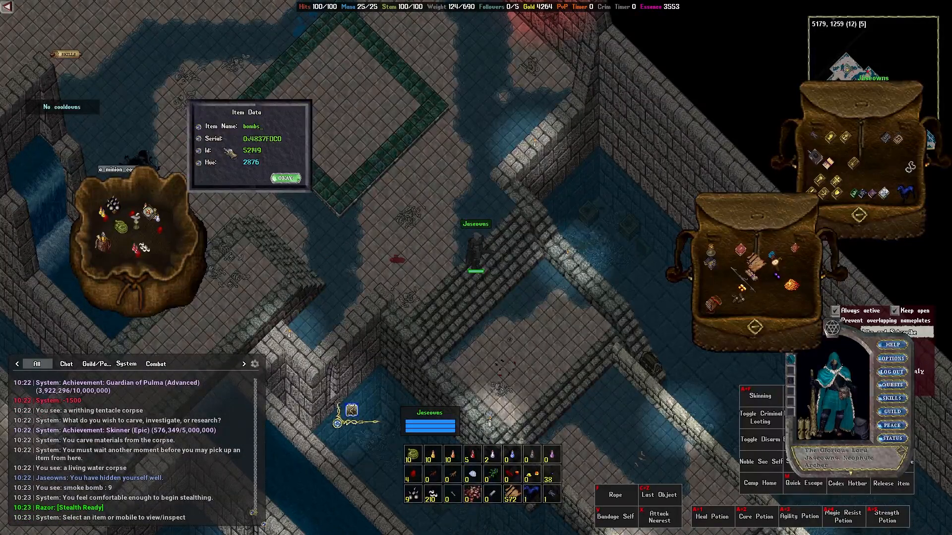
Open the Ultimate SmokeBomb Script with Cooldown (S) result, ending on the UO Addicts Outlands shard page
click(285, 178)
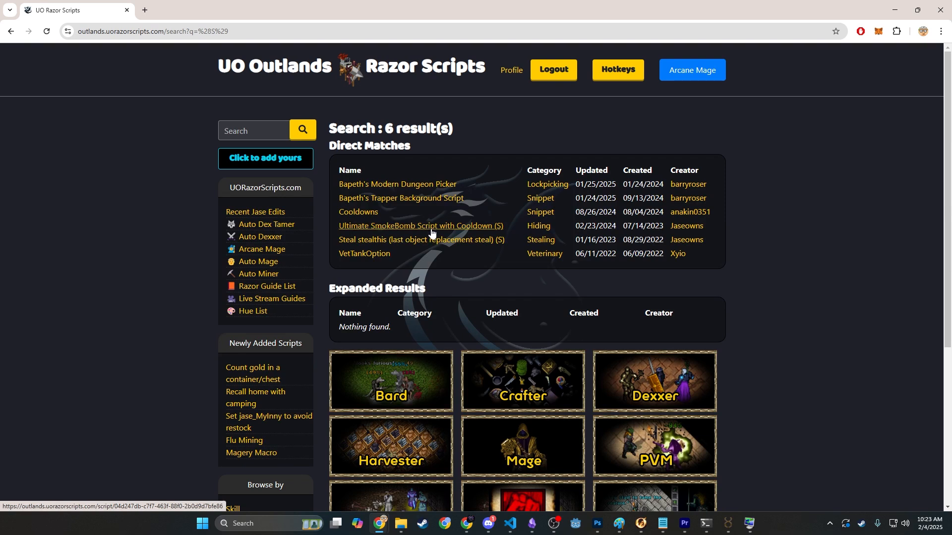
click(419, 226)
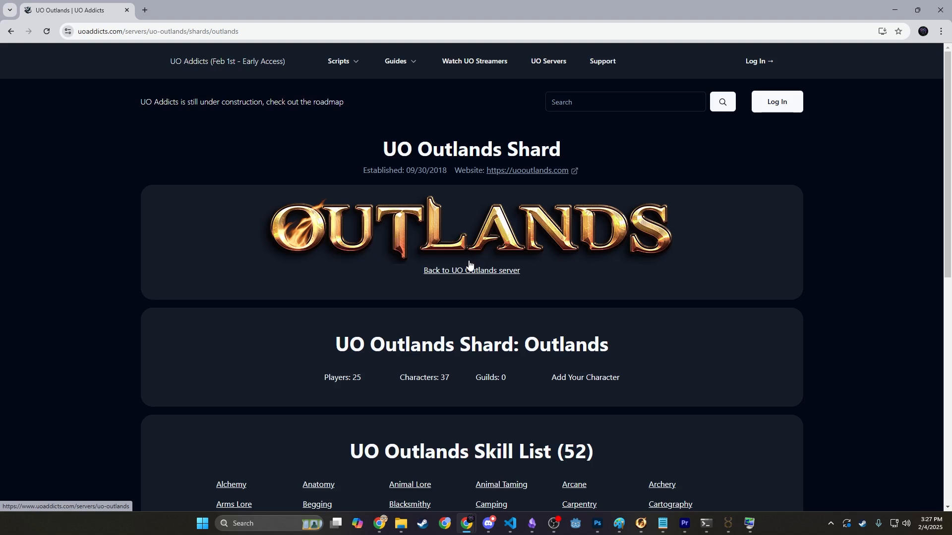
Return to the UO Outlands server page and go to the Supporting the Project page
click(548, 60)
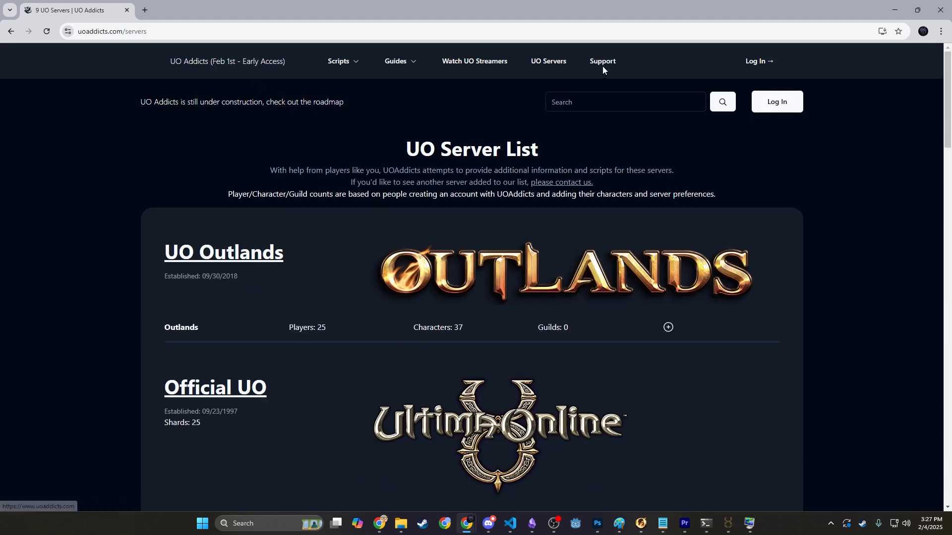
click(602, 61)
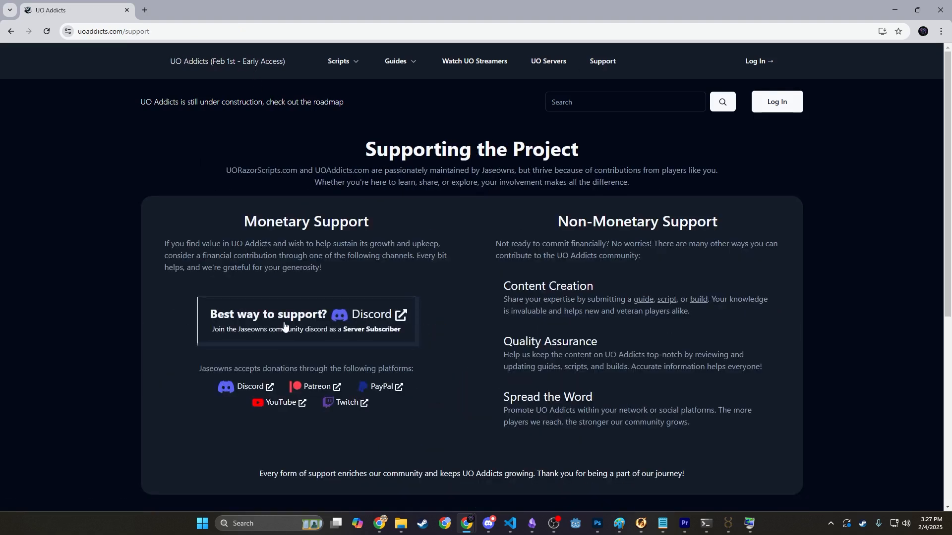